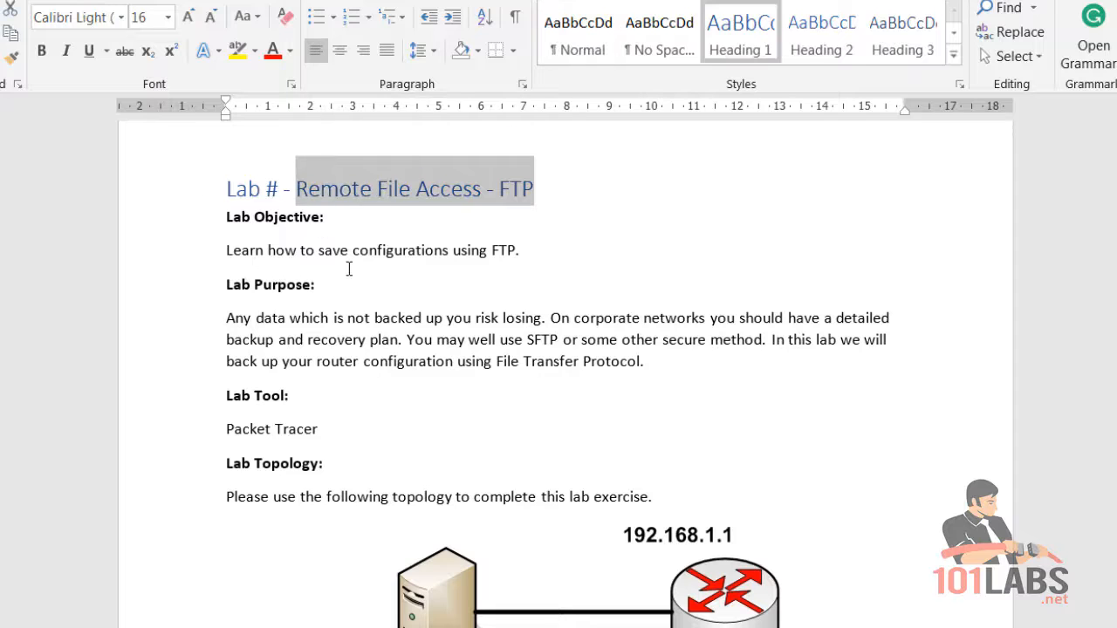
# Step: Scroll the Word lab document down to the server-to-router topology diagram
pyautogui.scroll(-3)
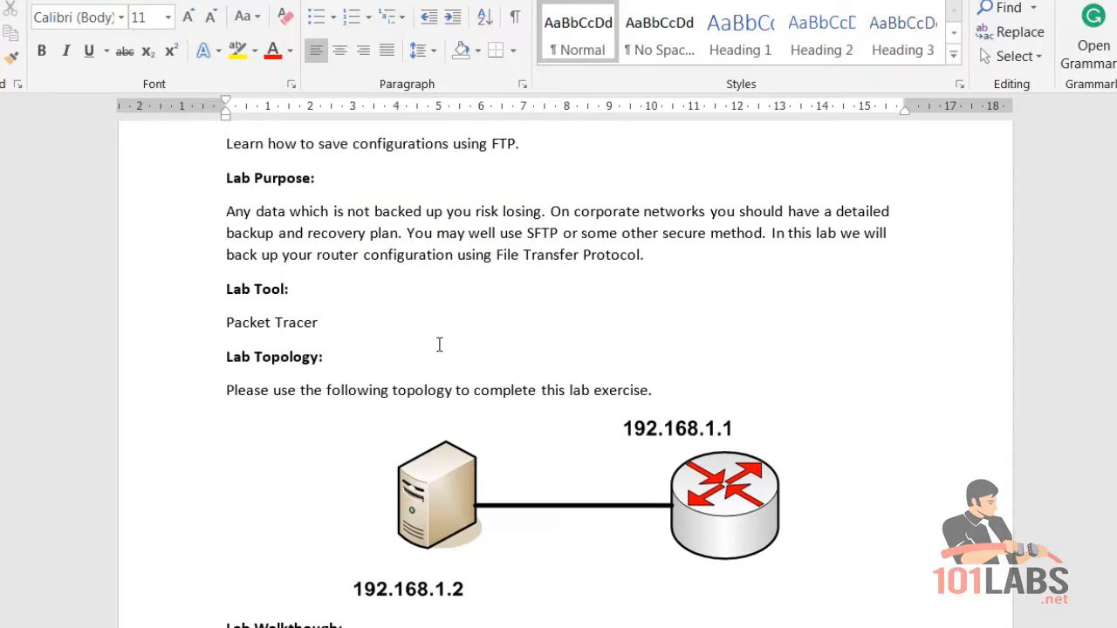
pyautogui.scroll(-3)
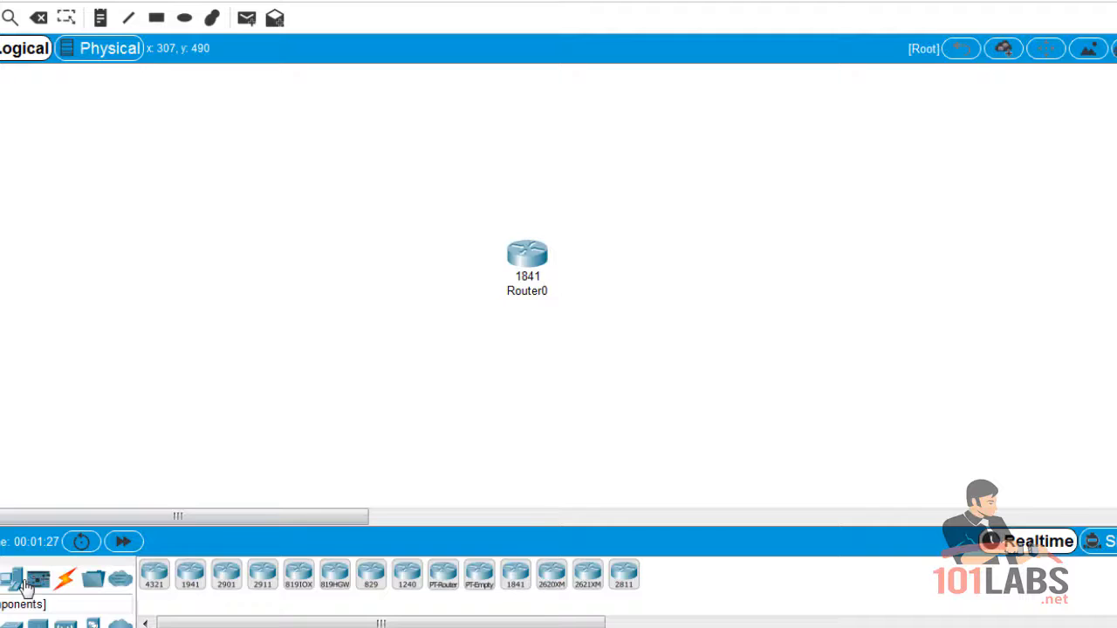
# Step: Place Server0 and run a copper straight-through cable from Server0 Fa0 to Router0 Fa0/0
pyautogui.click(13, 579)
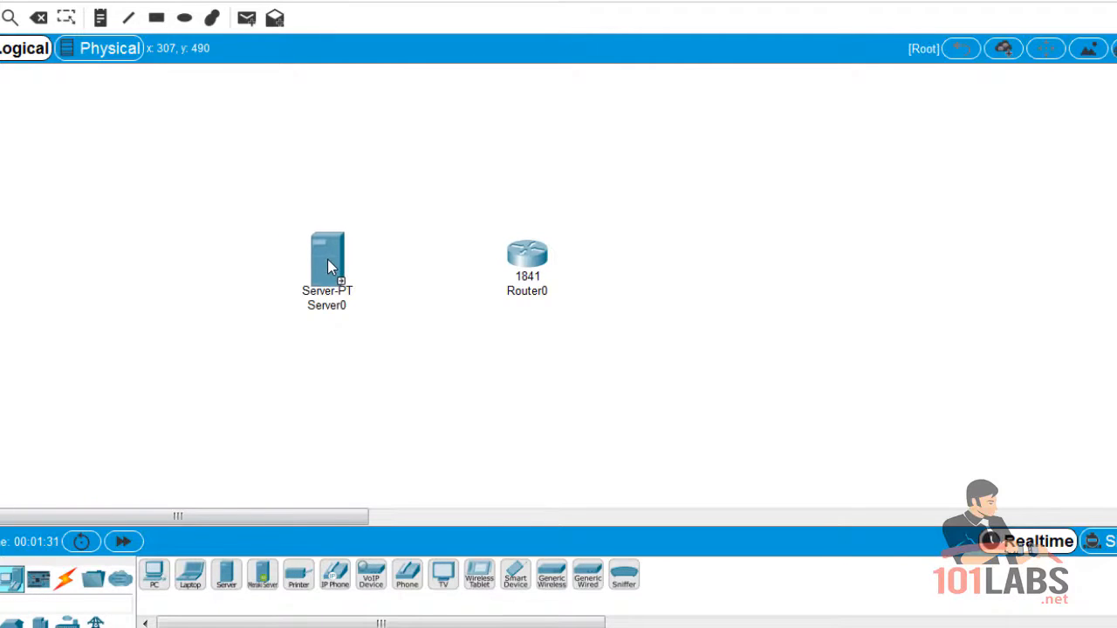
pyautogui.click(66, 580)
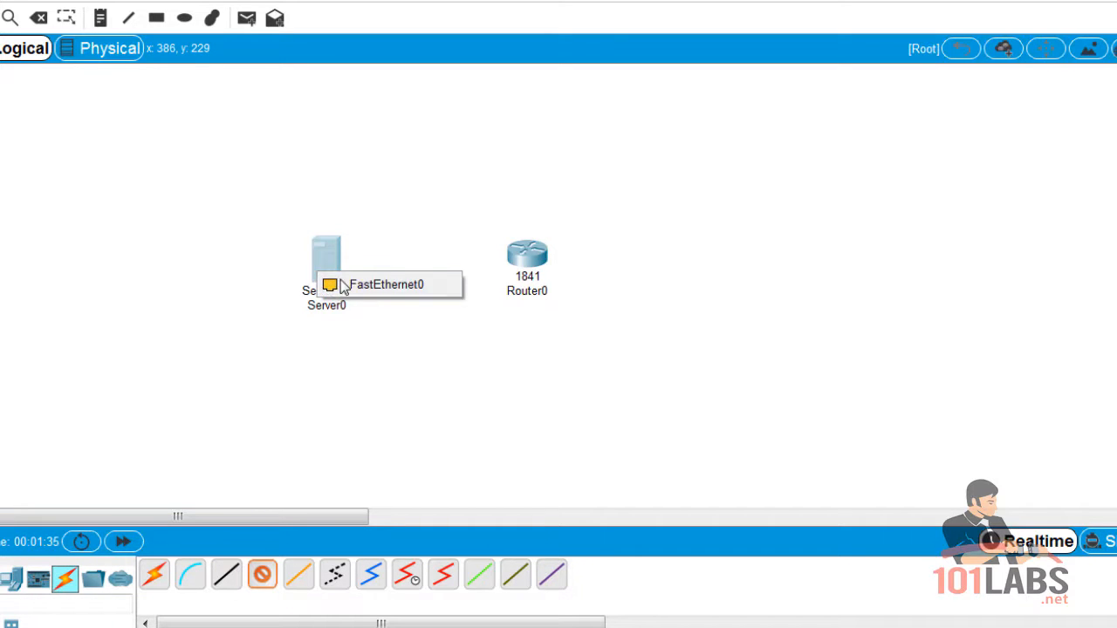
pyautogui.click(527, 254)
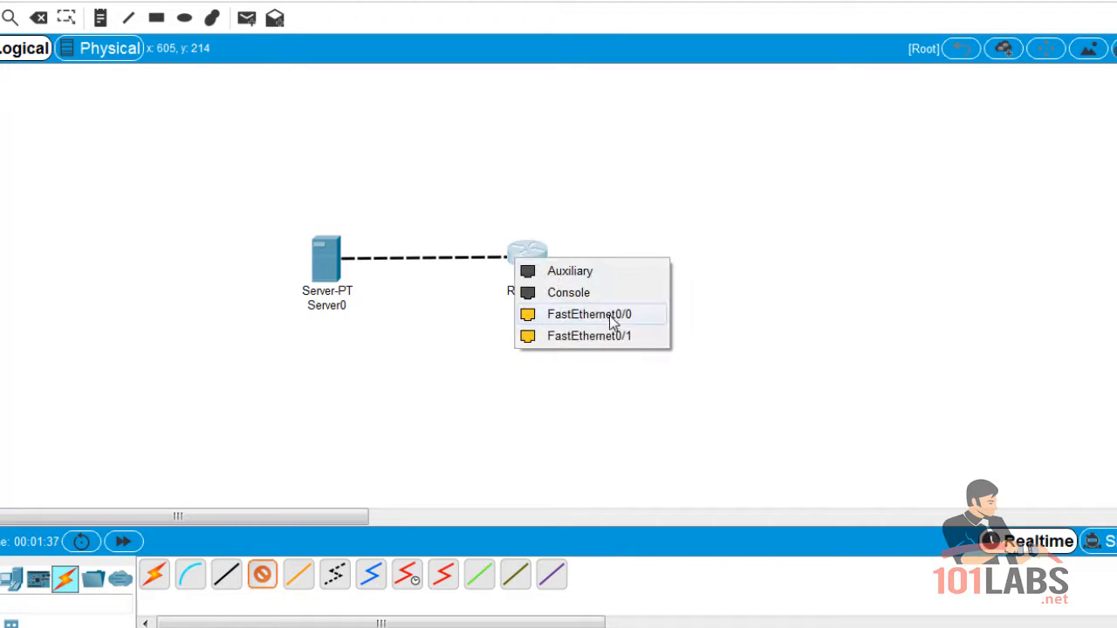
pyautogui.click(590, 315)
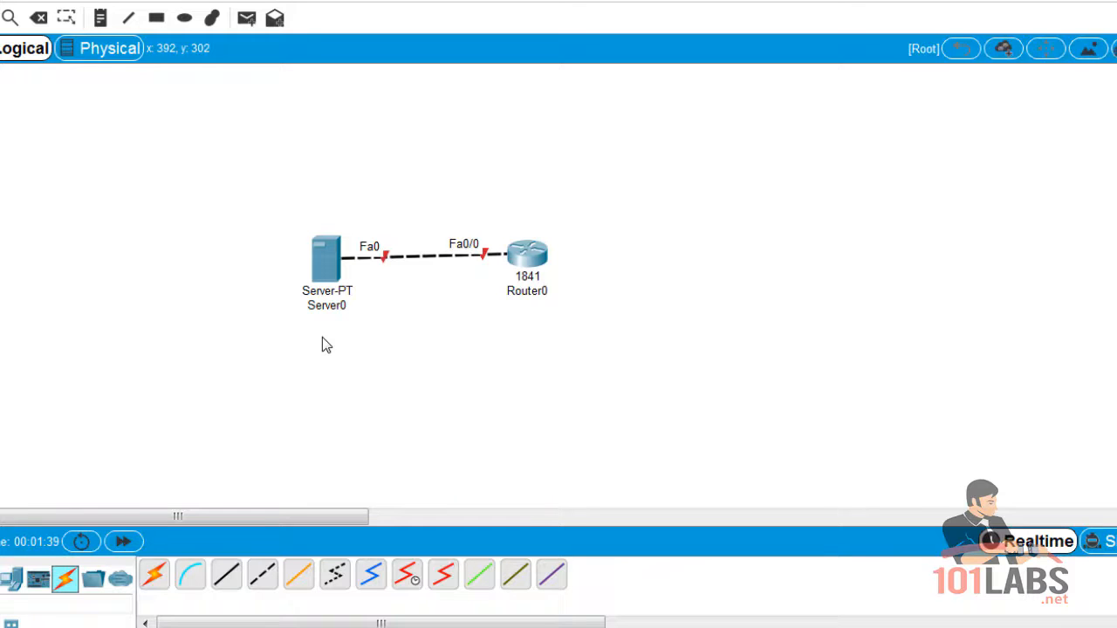
pyautogui.moveTo(321, 265)
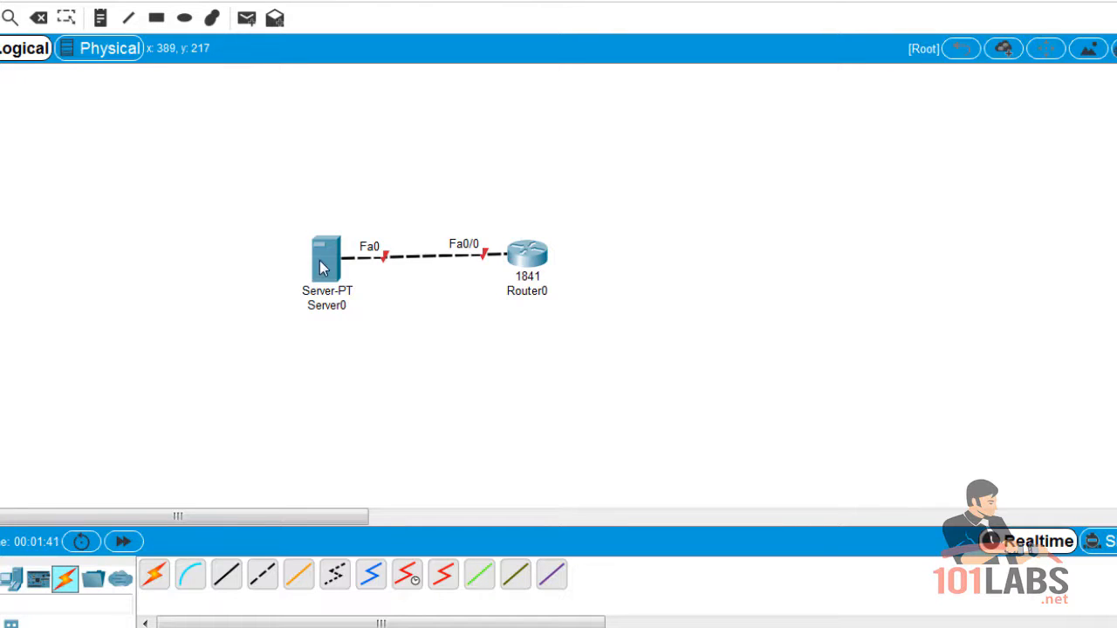
# Step: Give Server0 static IP 192.168.1.2, mask 255.255.255.0 and gateway 192.168.1.1
pyautogui.doubleClick(325, 253)
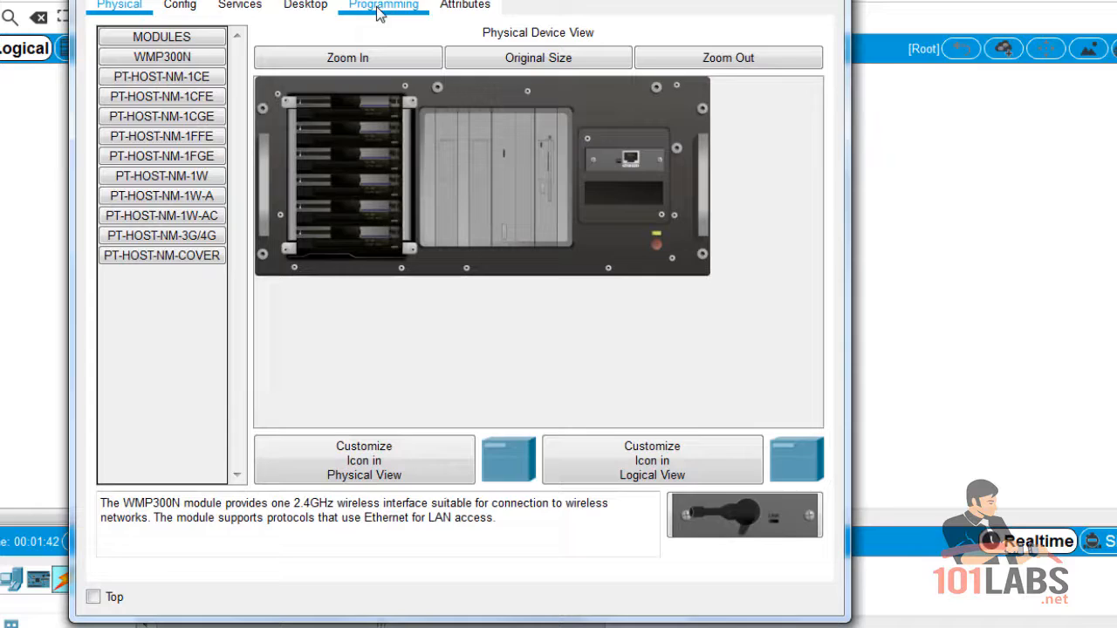
pyautogui.click(303, 5)
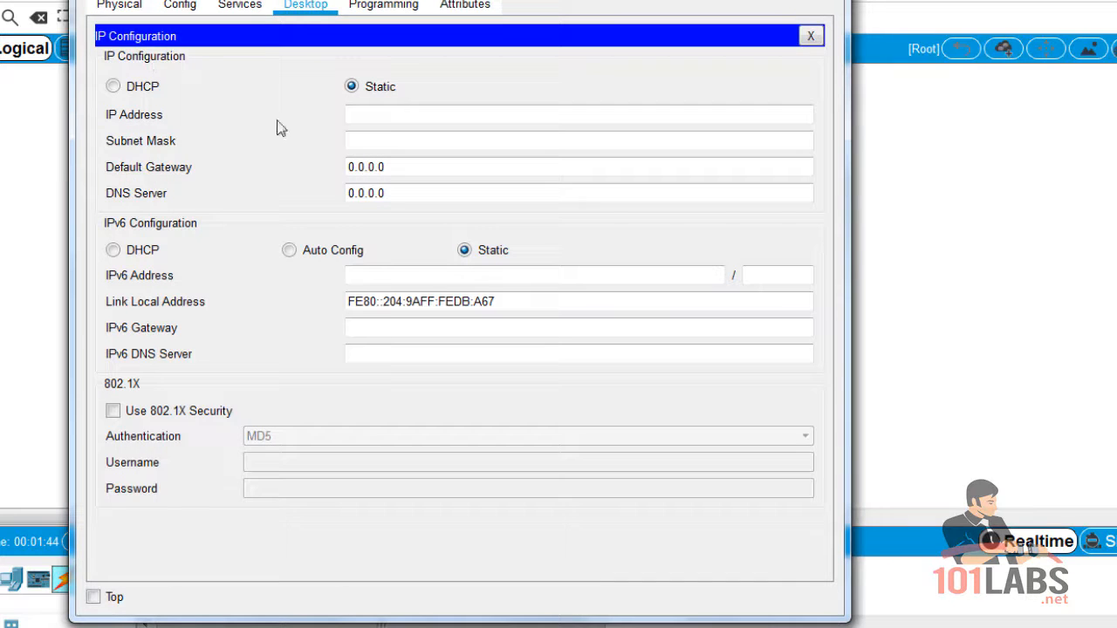
pyautogui.write('192')
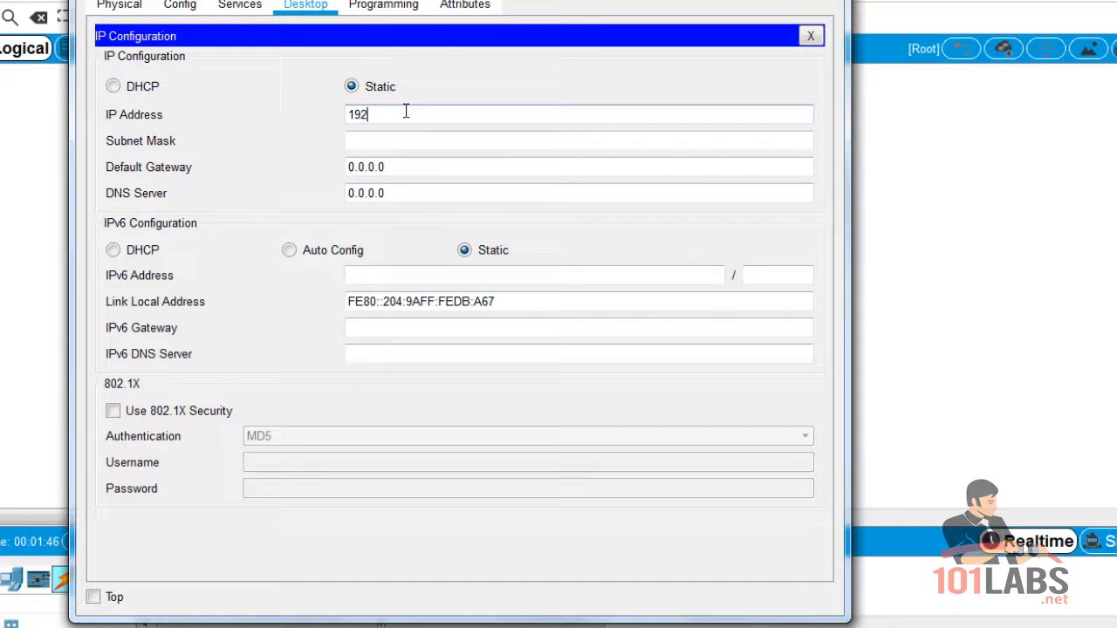
pyautogui.write('.168.1.2')
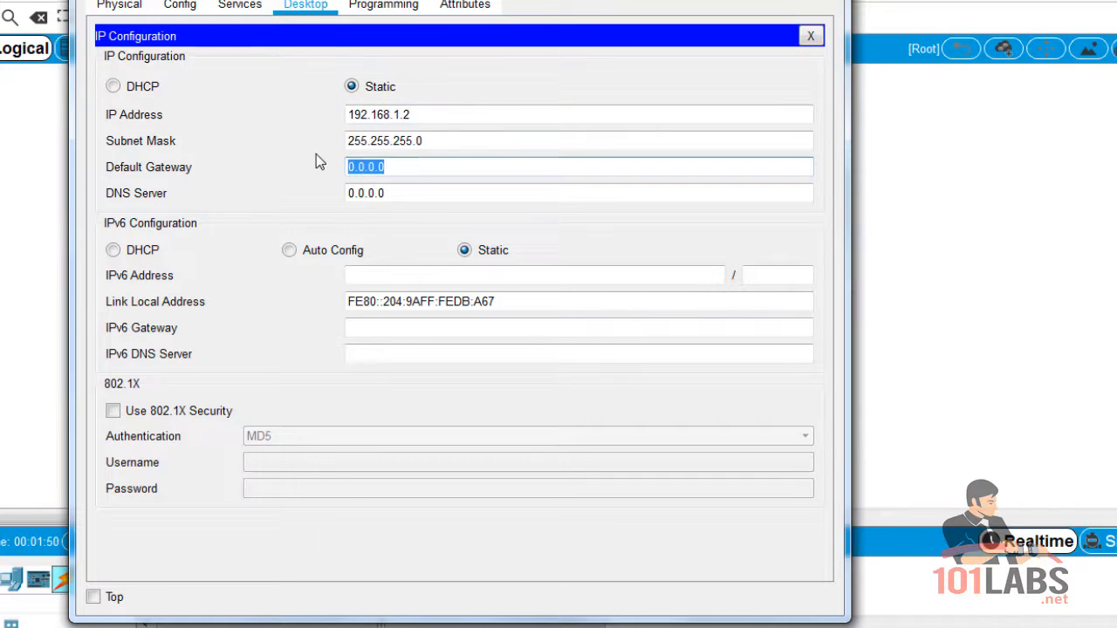
pyautogui.write('192.168')
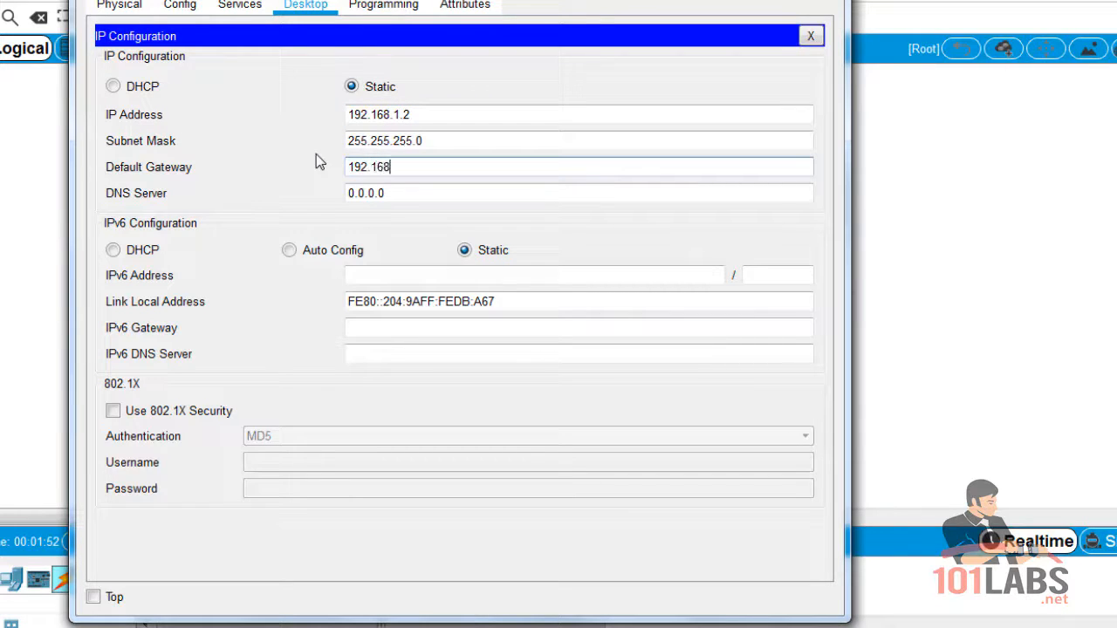
pyautogui.write('.1.1')
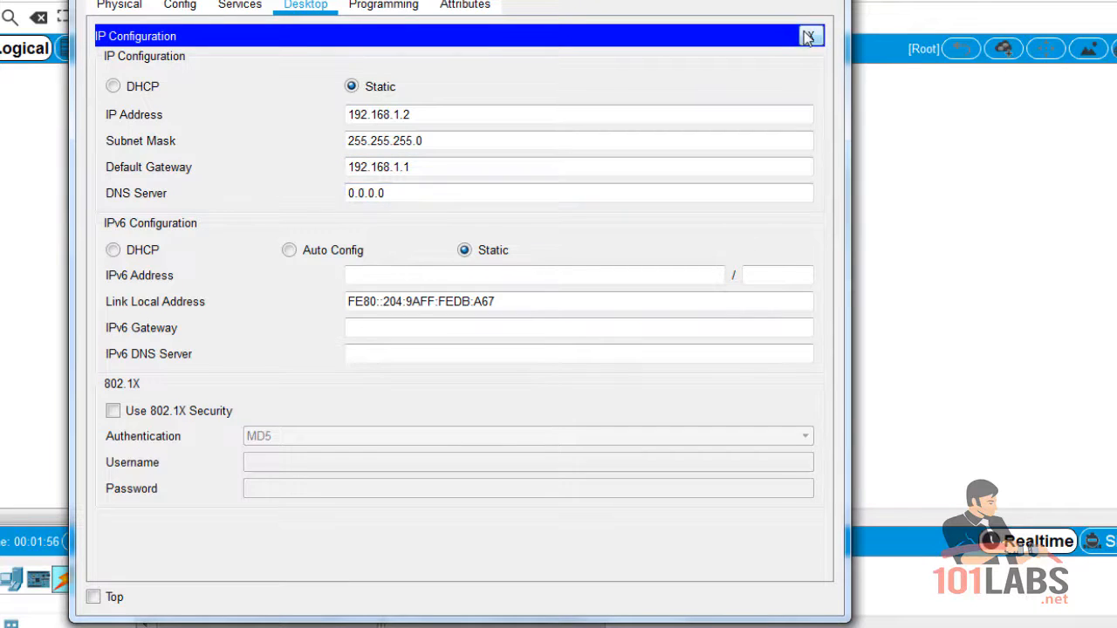
pyautogui.click(808, 35)
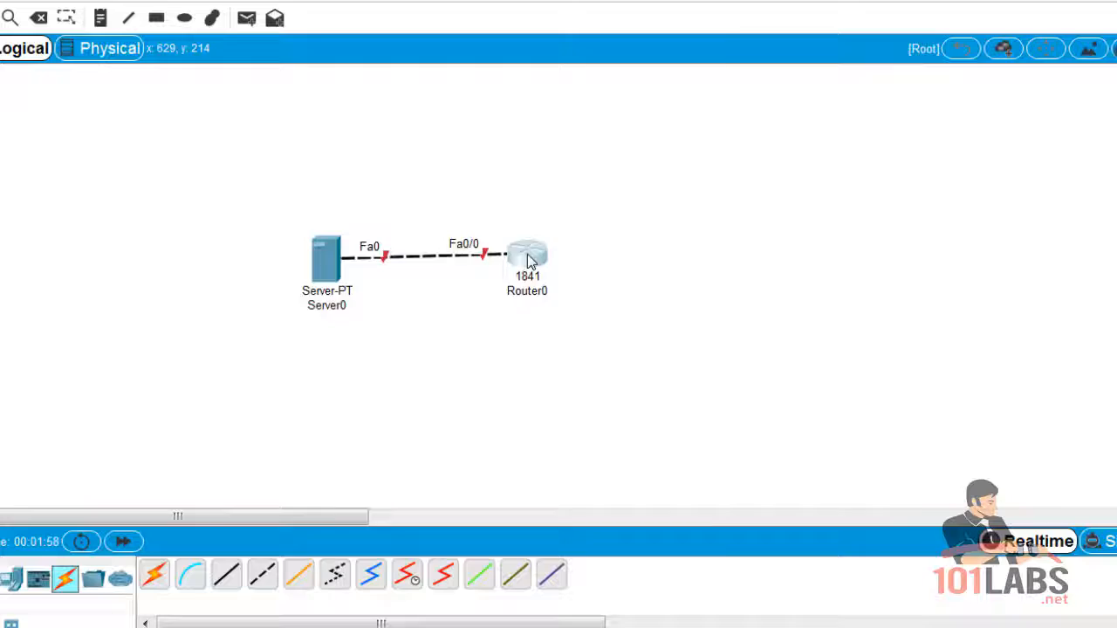
# Step: On Router0's CLI, assign f0/0 address 192.168.1.1 255.255.255.0 and enable it with no shut
pyautogui.doubleClick(527, 253)
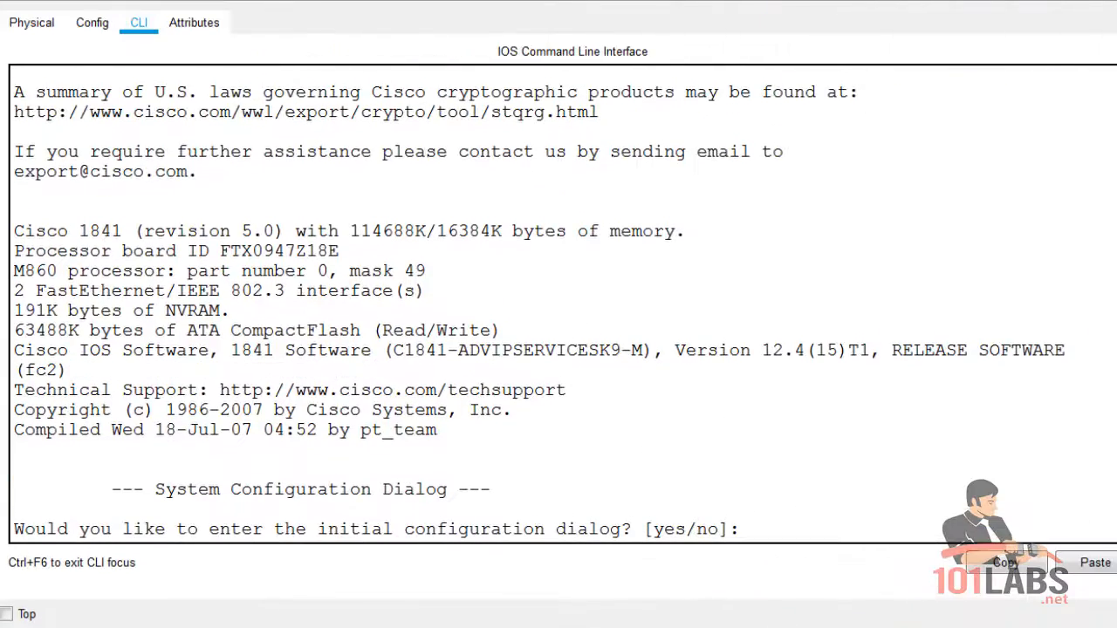
pyautogui.scroll(3)
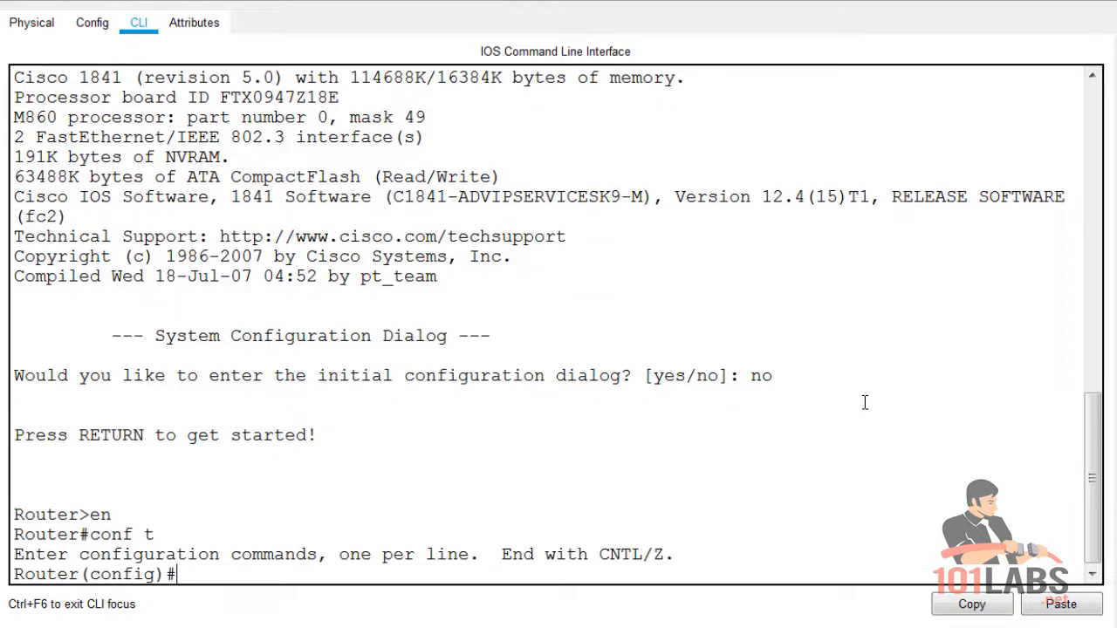
pyautogui.write('int f0/0')
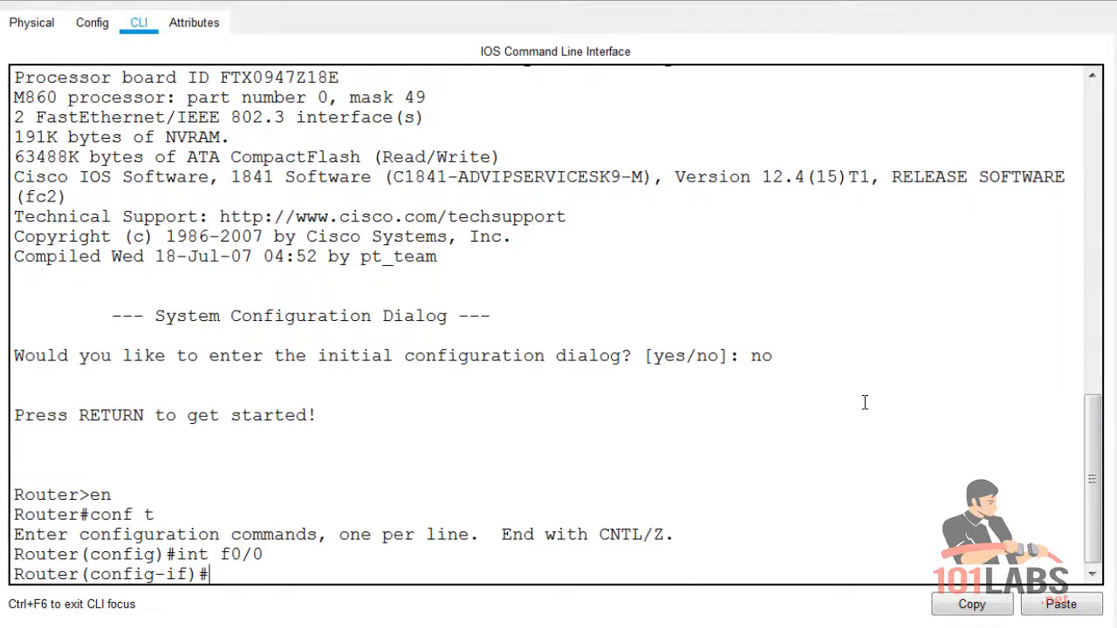
pyautogui.write('ip add 1')
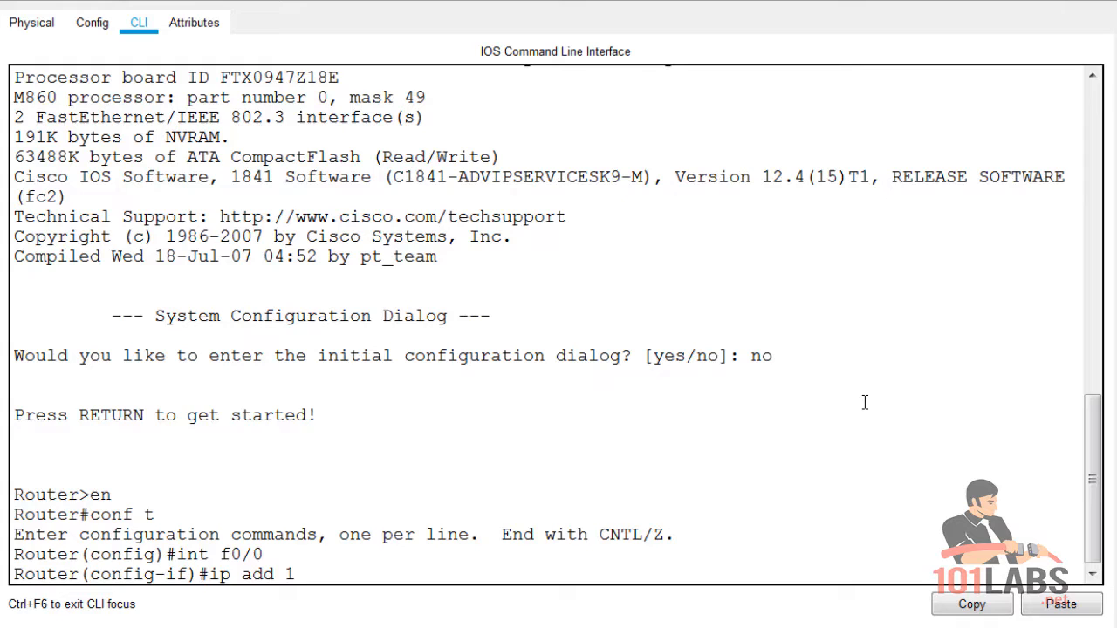
pyautogui.write('92.168.1')
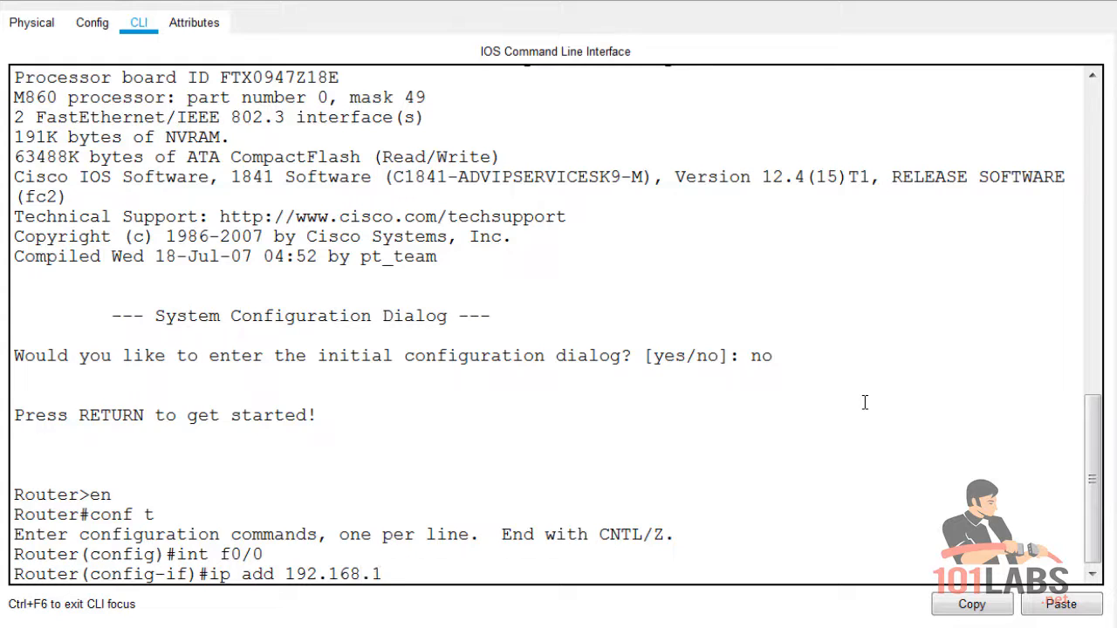
pyautogui.write('.1 255.255.255.')
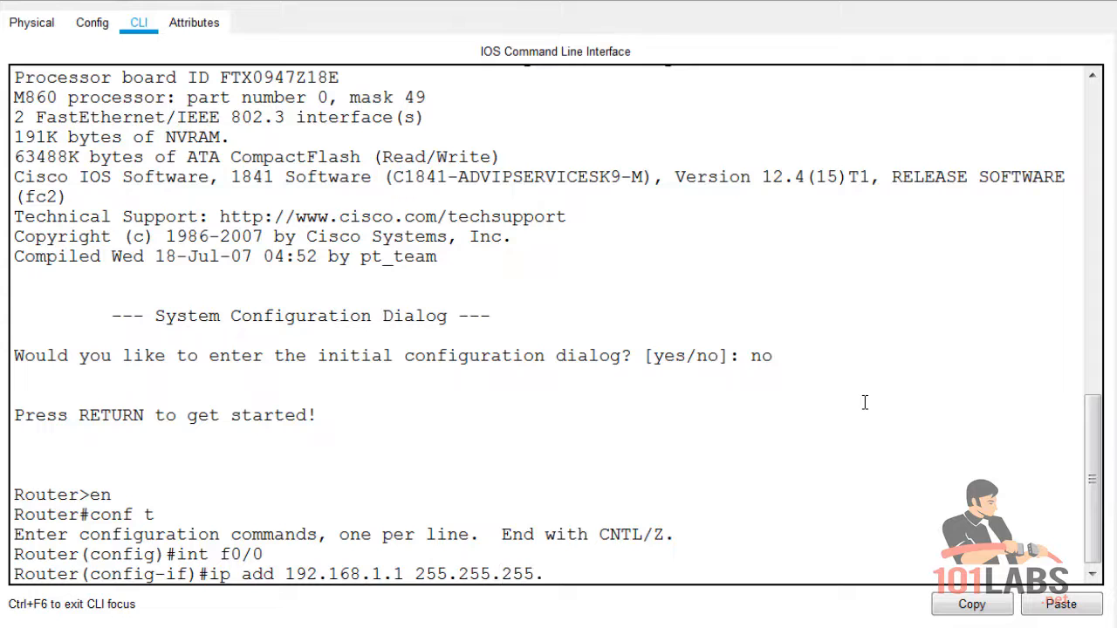
pyautogui.press('Return')
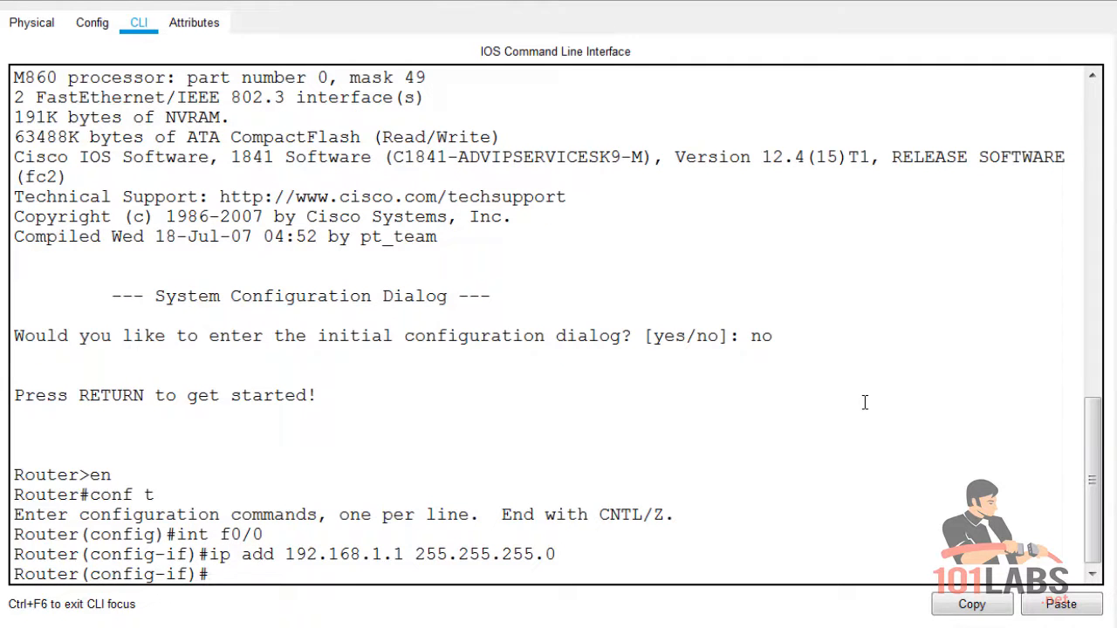
pyautogui.write('no shut')
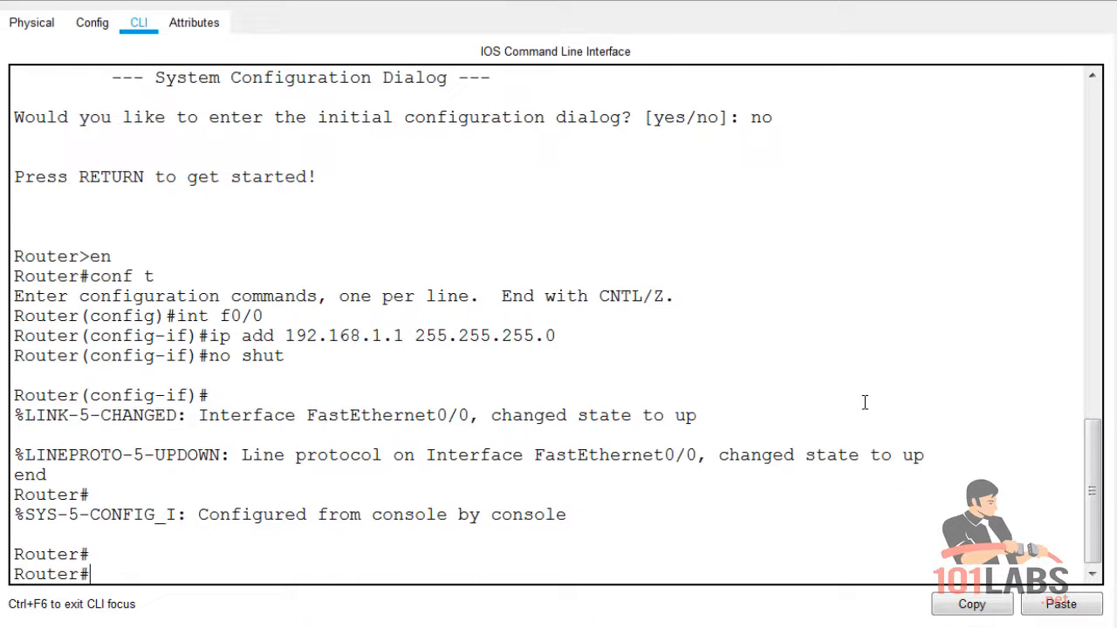
# Step: From Server0's command prompt ping 192.168.1.1, then check Task 4 in the lab document
pyautogui.click(304, 5)
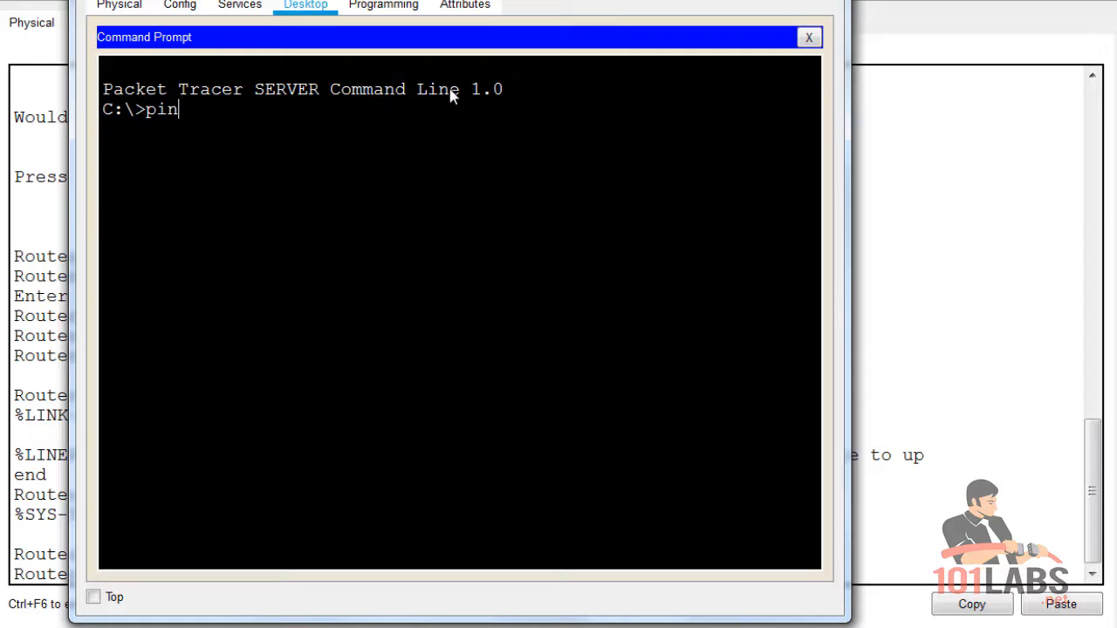
pyautogui.write('g 192.')
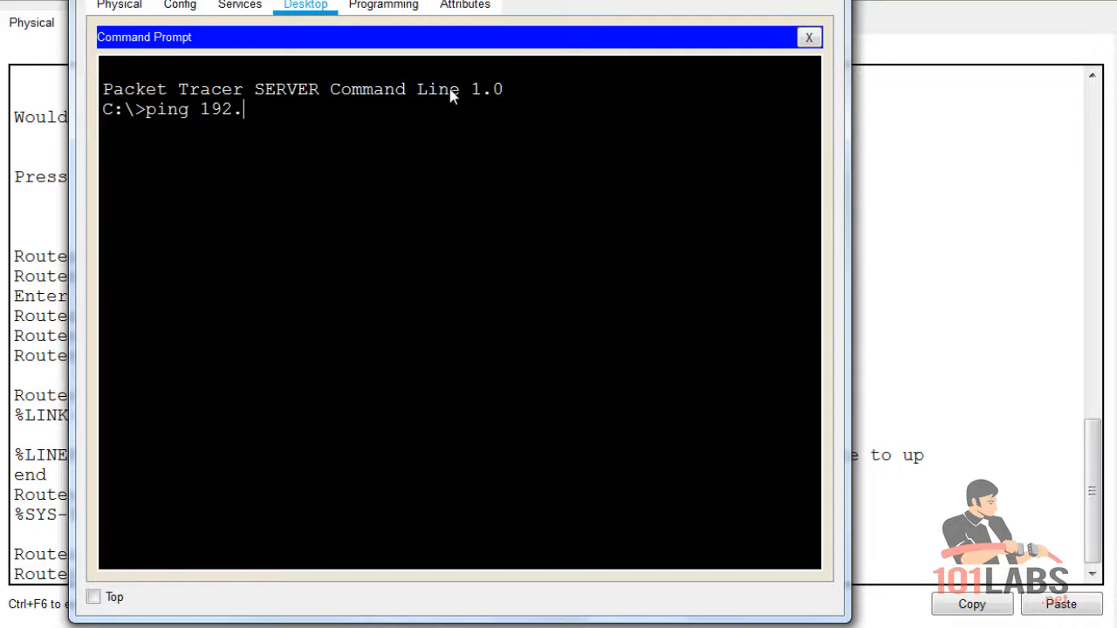
pyautogui.write('1')
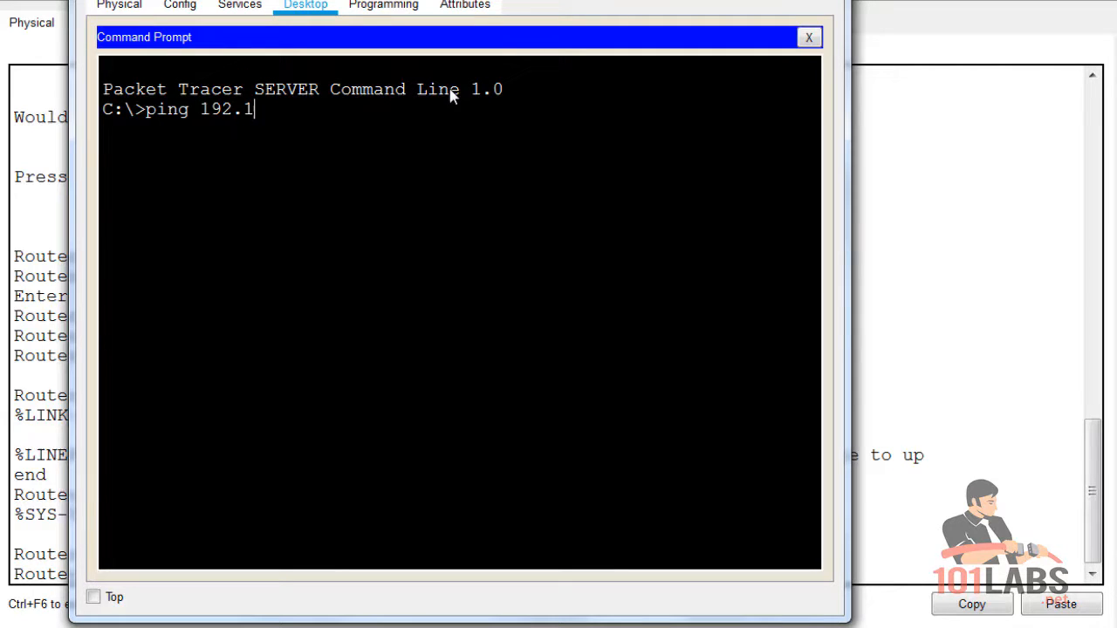
pyautogui.write('68.1.1')
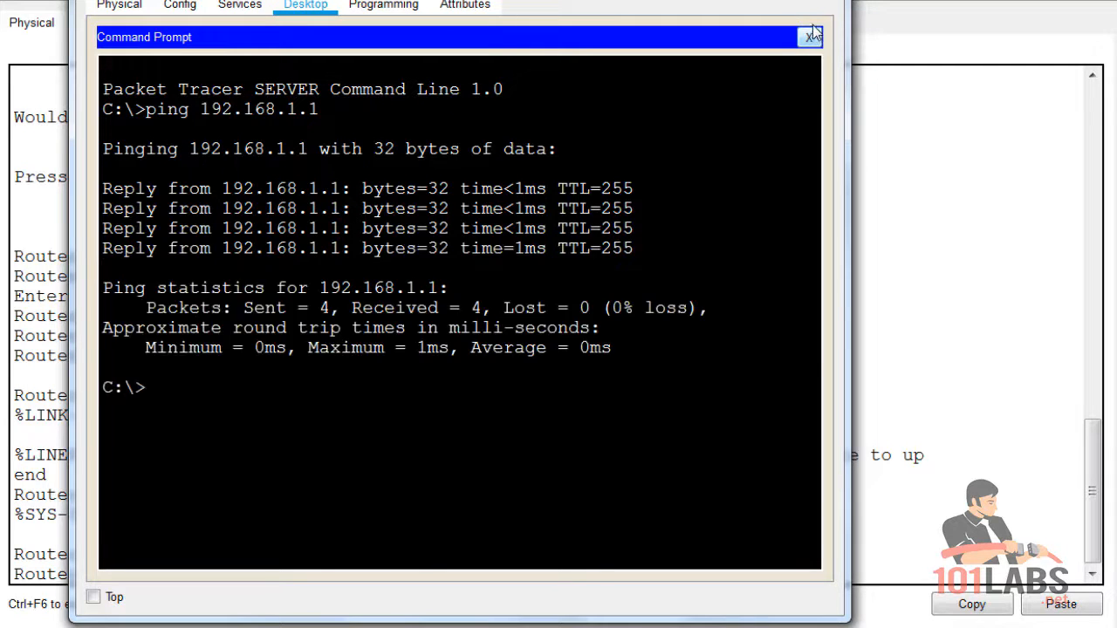
pyautogui.click(810, 35)
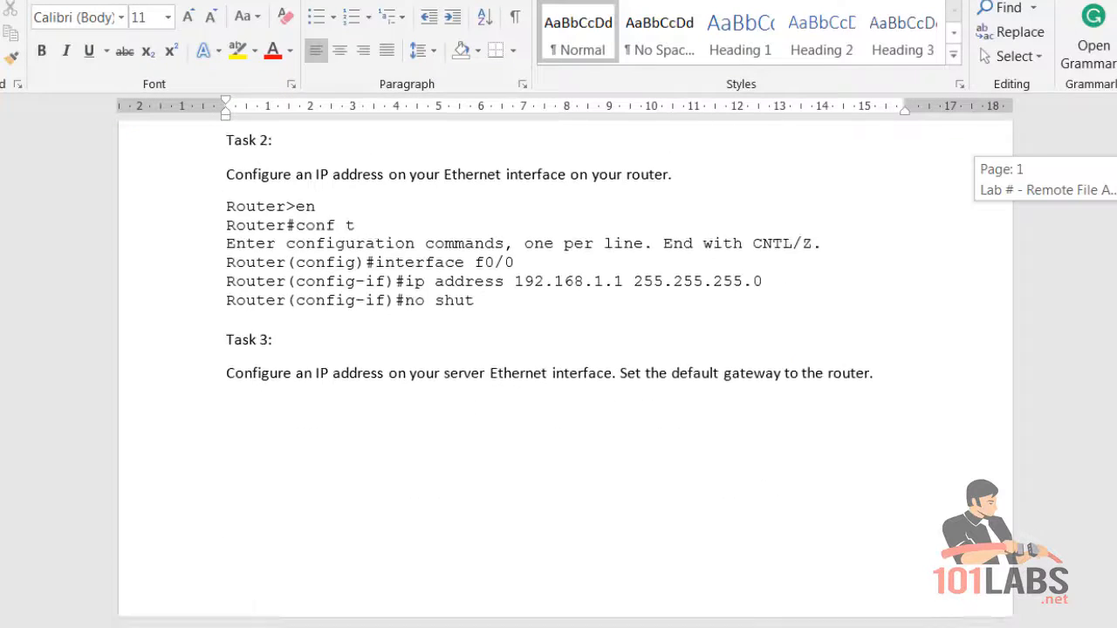
pyautogui.scroll(-3)
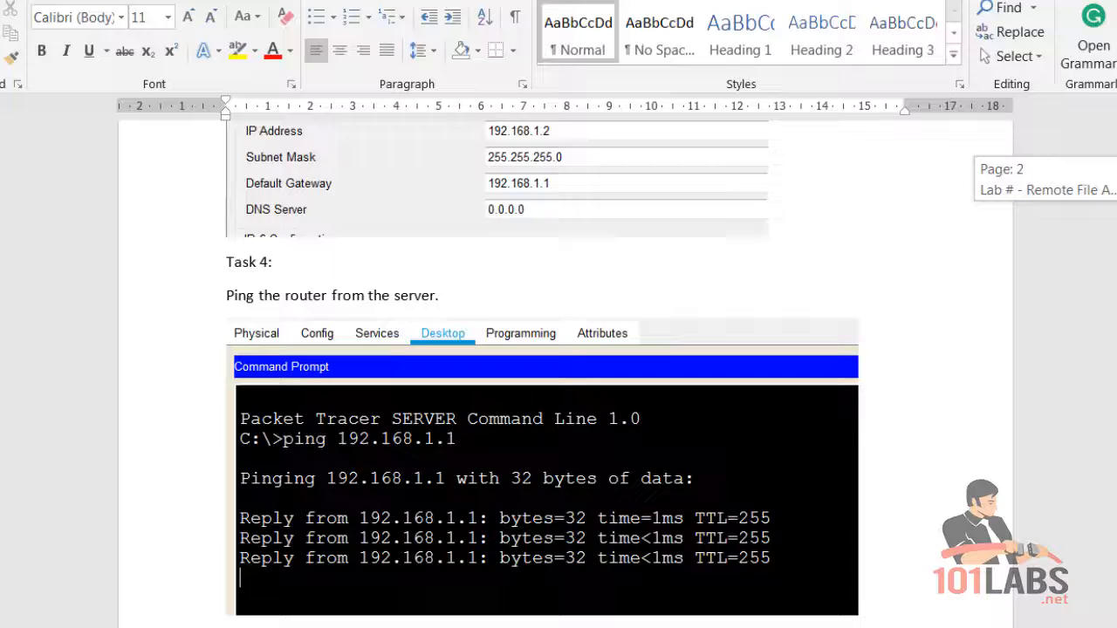
pyautogui.scroll(-3)
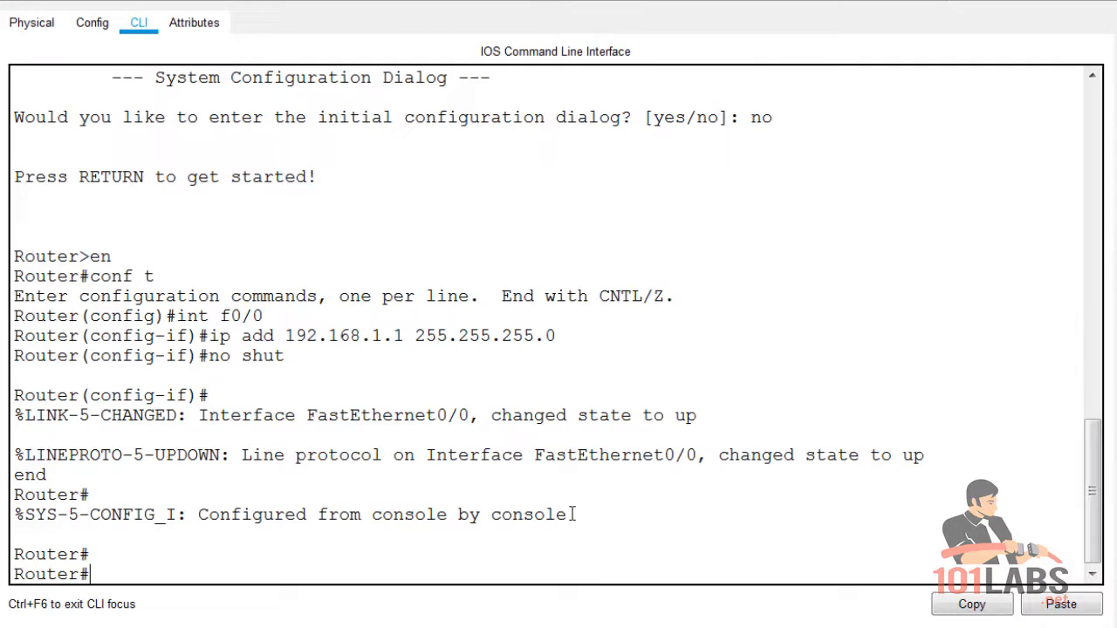
# Step: Run 'copy run start' on the router to save the running config as startup-config
pyautogui.write('copy')
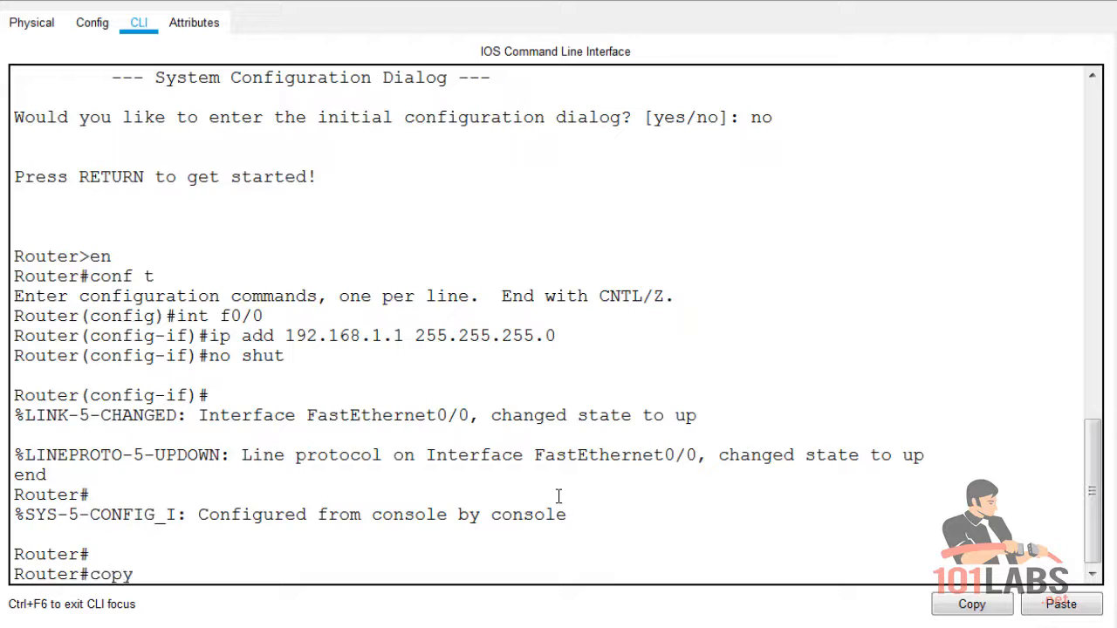
pyautogui.write('run sta')
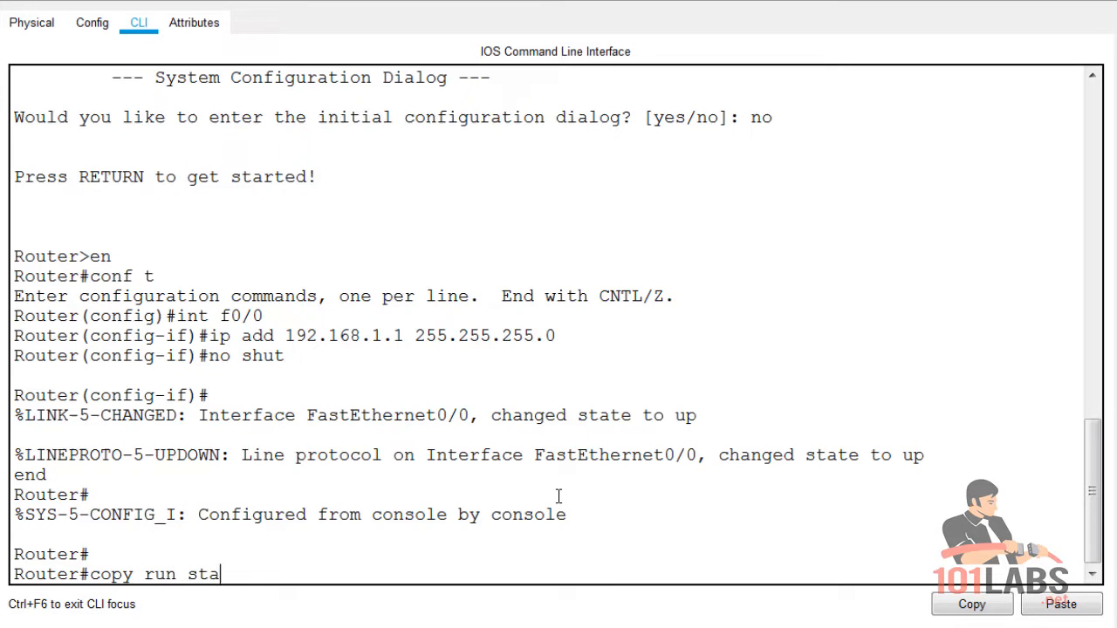
pyautogui.write('rt')
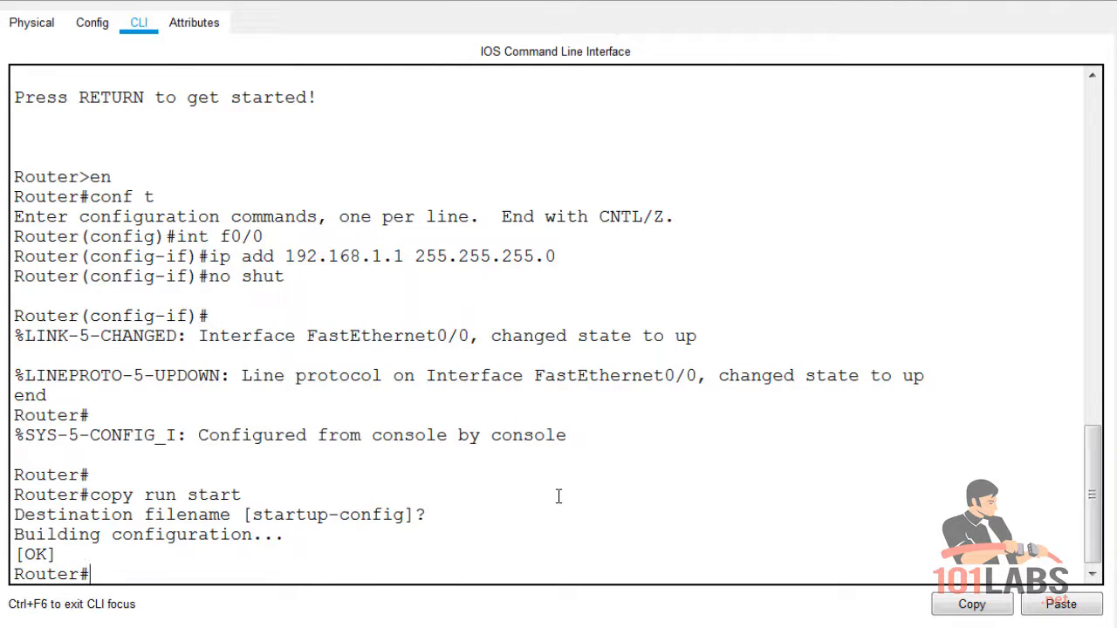
pyautogui.moveTo(488, 426)
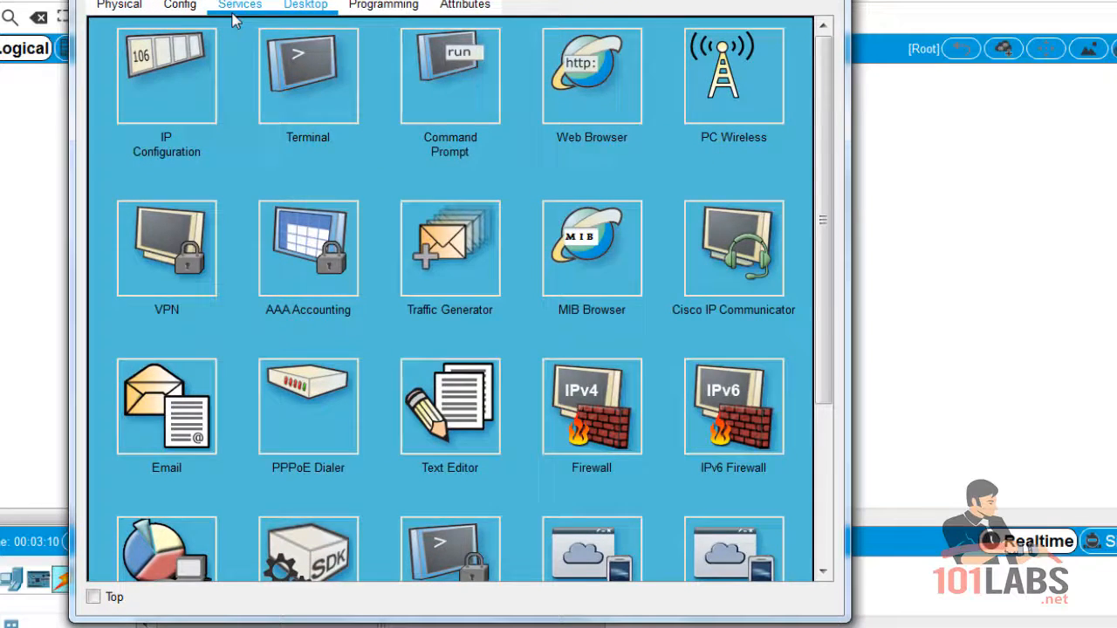
pyautogui.click(239, 6)
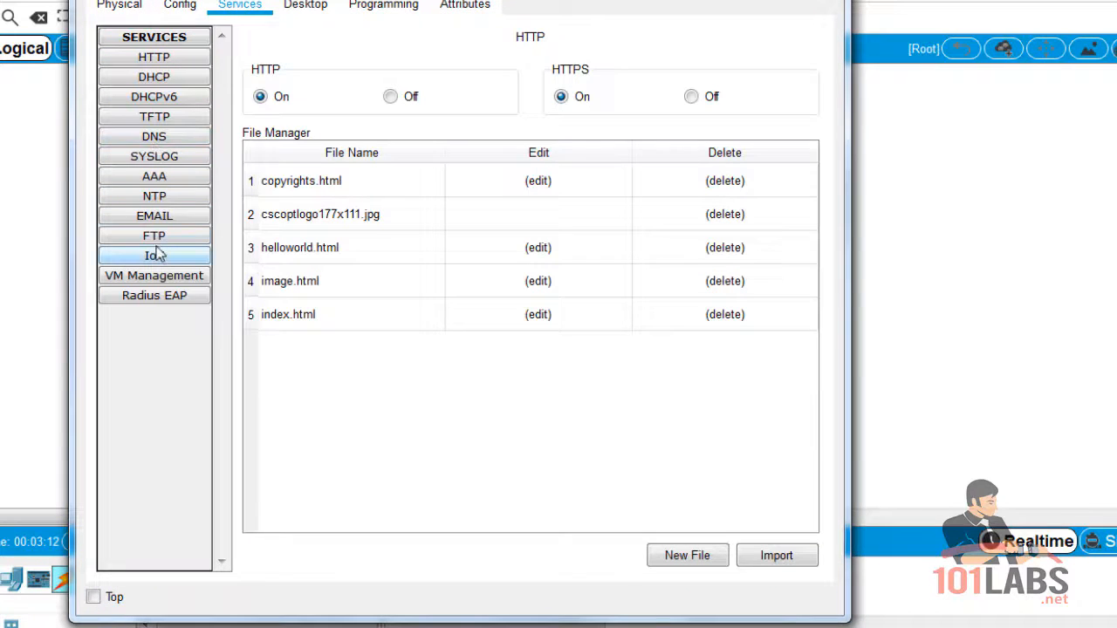
pyautogui.click(154, 236)
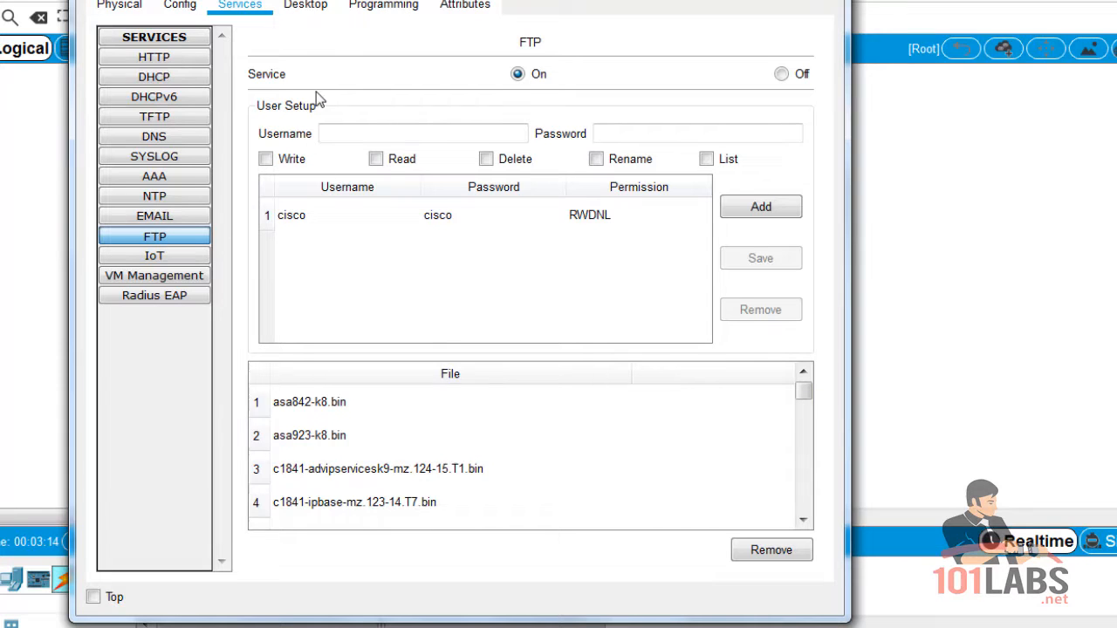
pyautogui.click(423, 133)
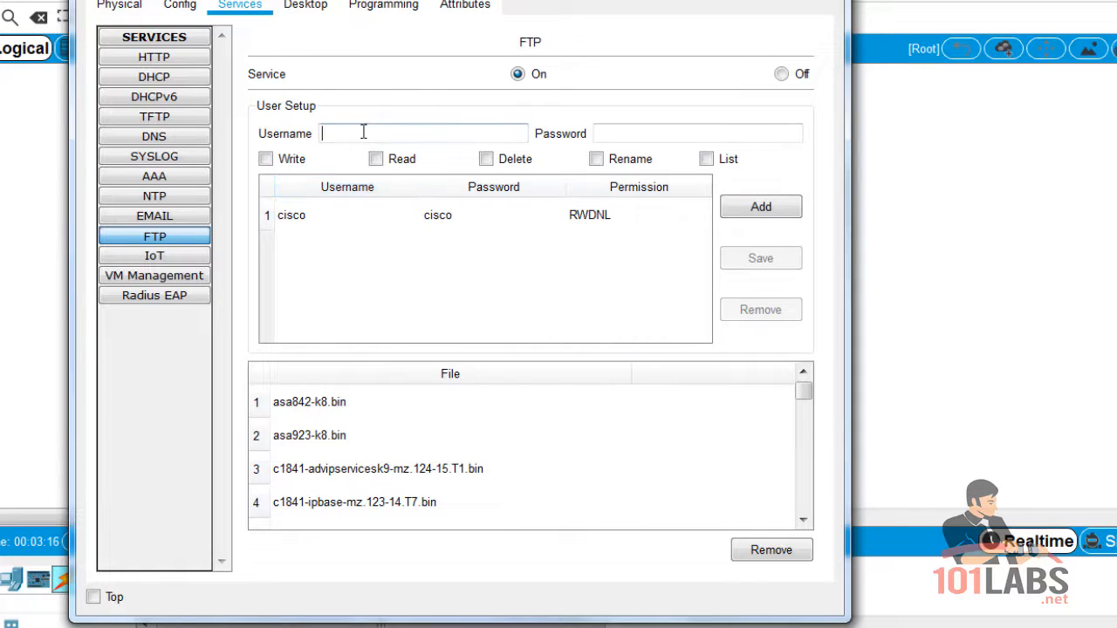
pyautogui.write('101labs')
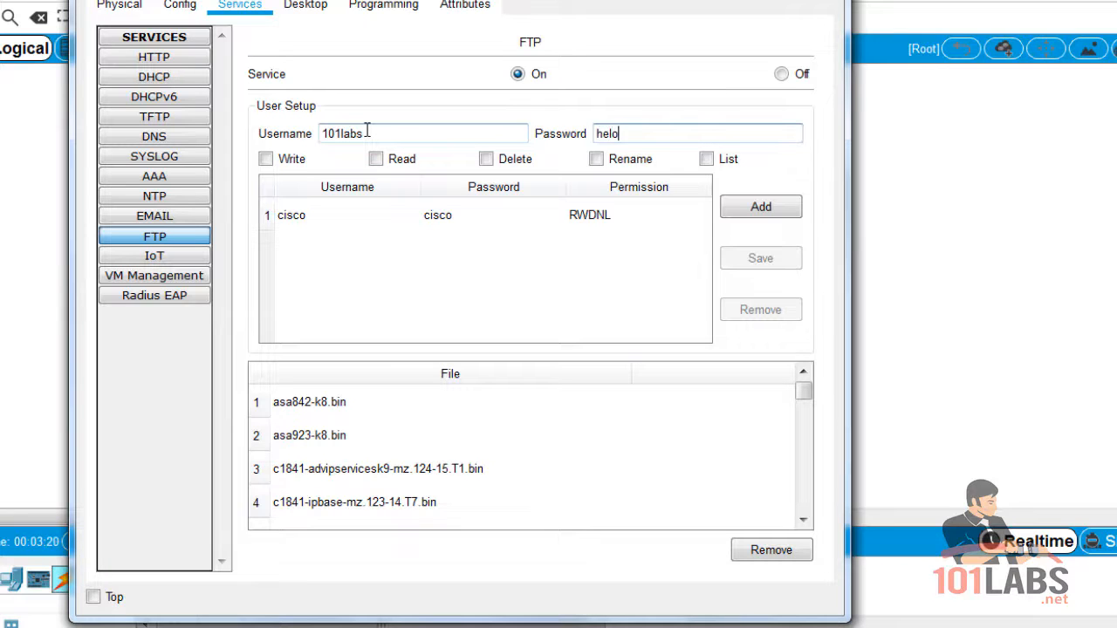
pyautogui.write('l')
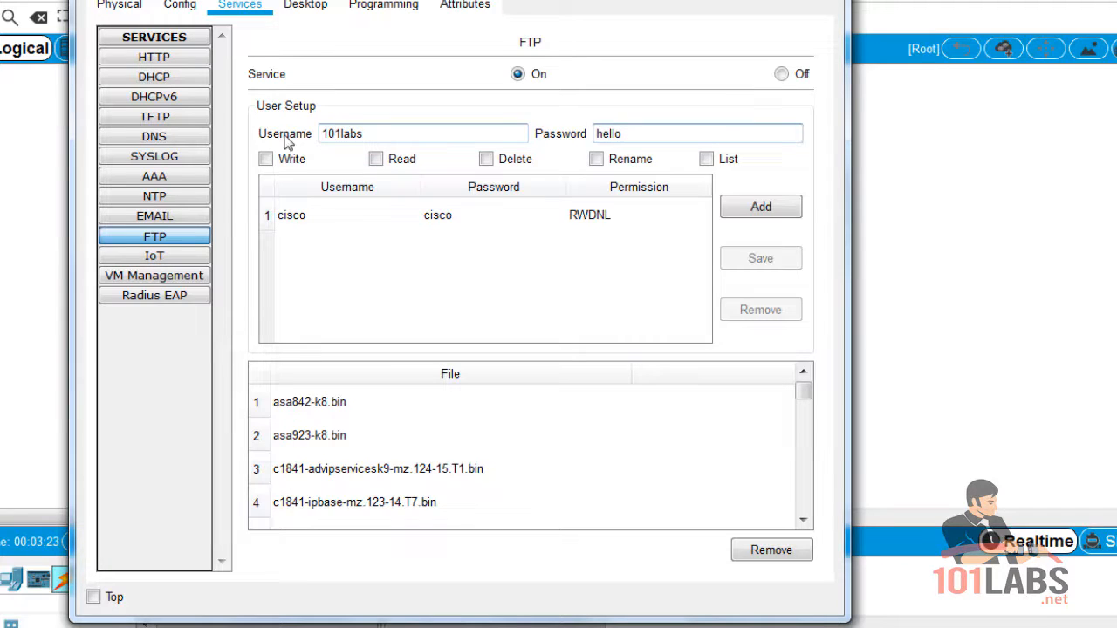
pyautogui.click(375, 158)
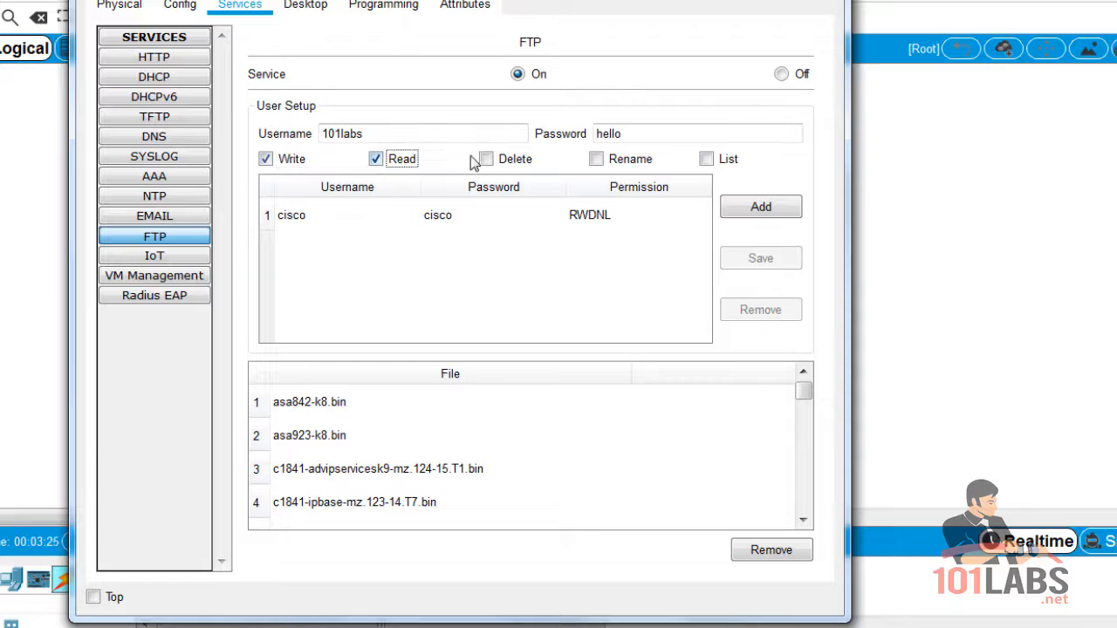
pyautogui.click(705, 159)
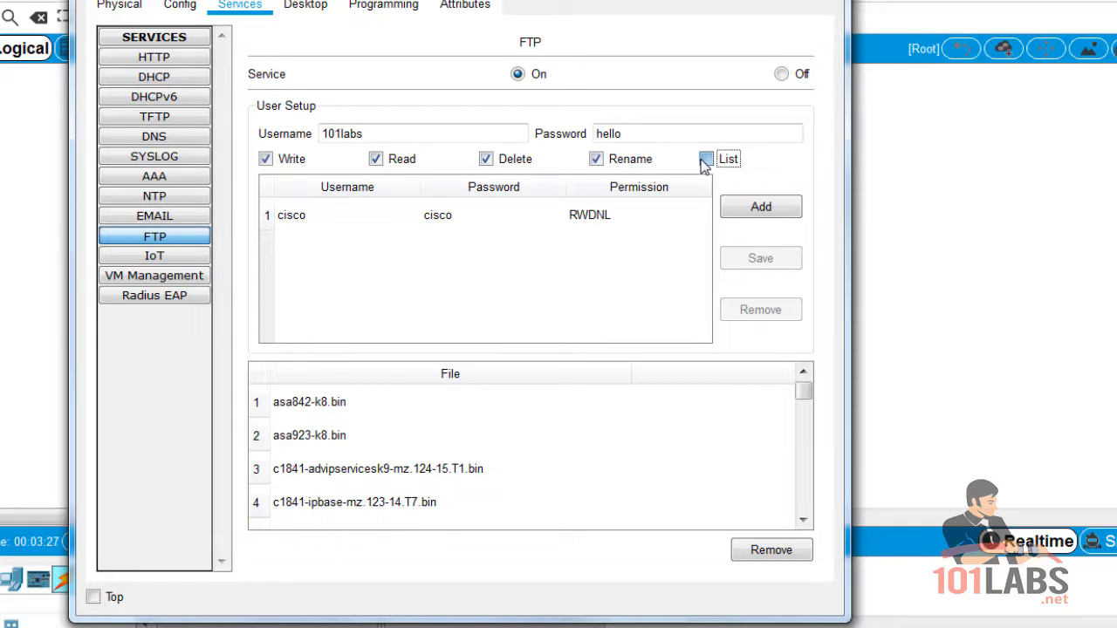
pyautogui.click(761, 206)
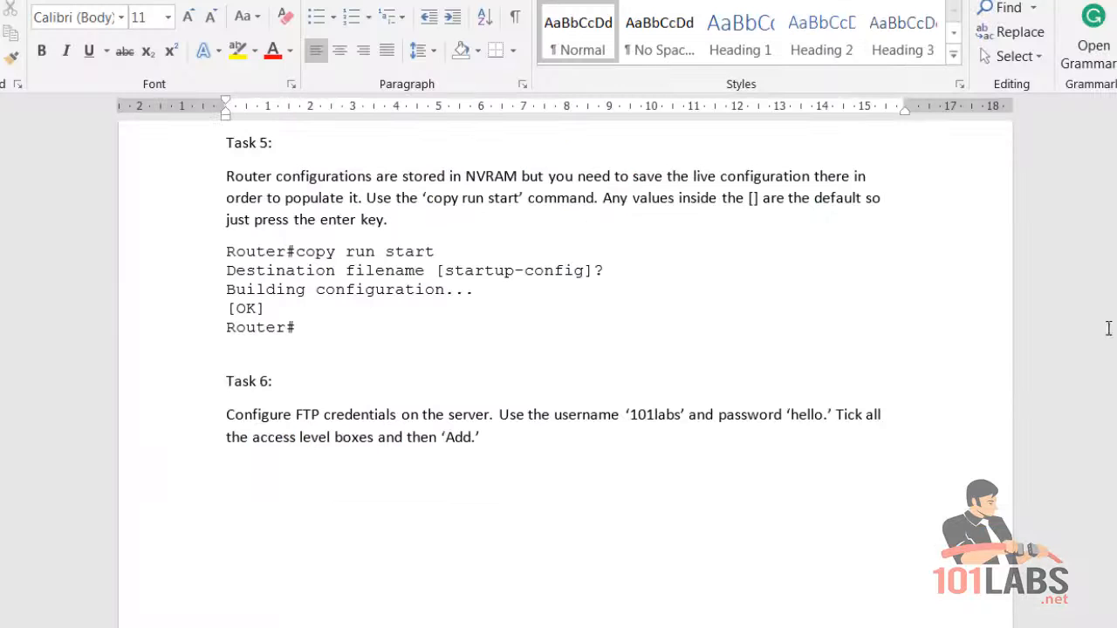
pyautogui.scroll(-3)
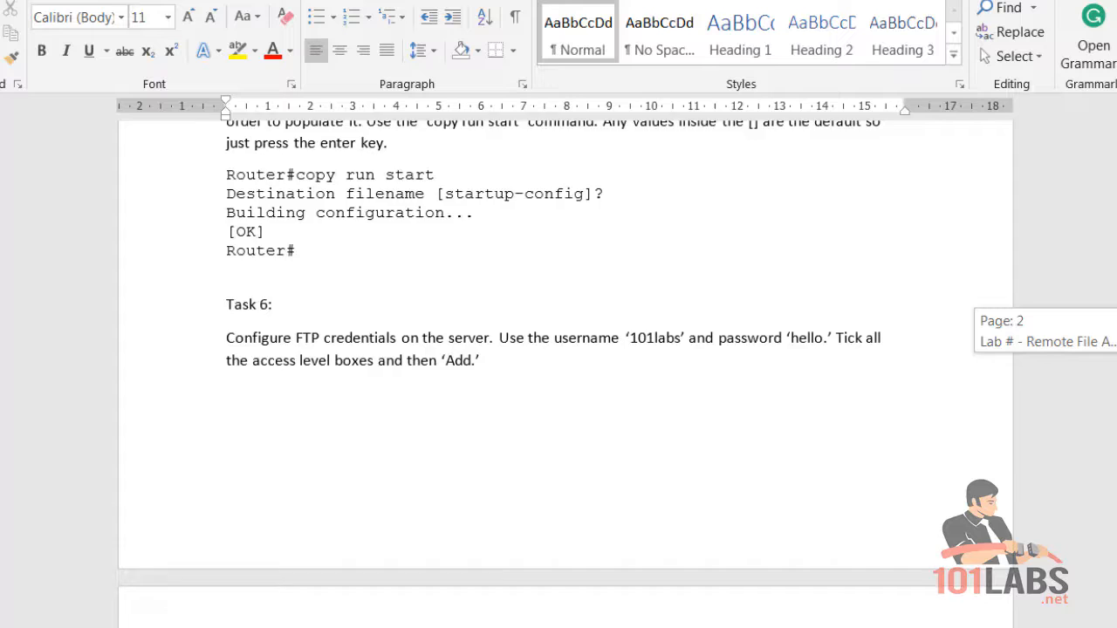
pyautogui.scroll(-3)
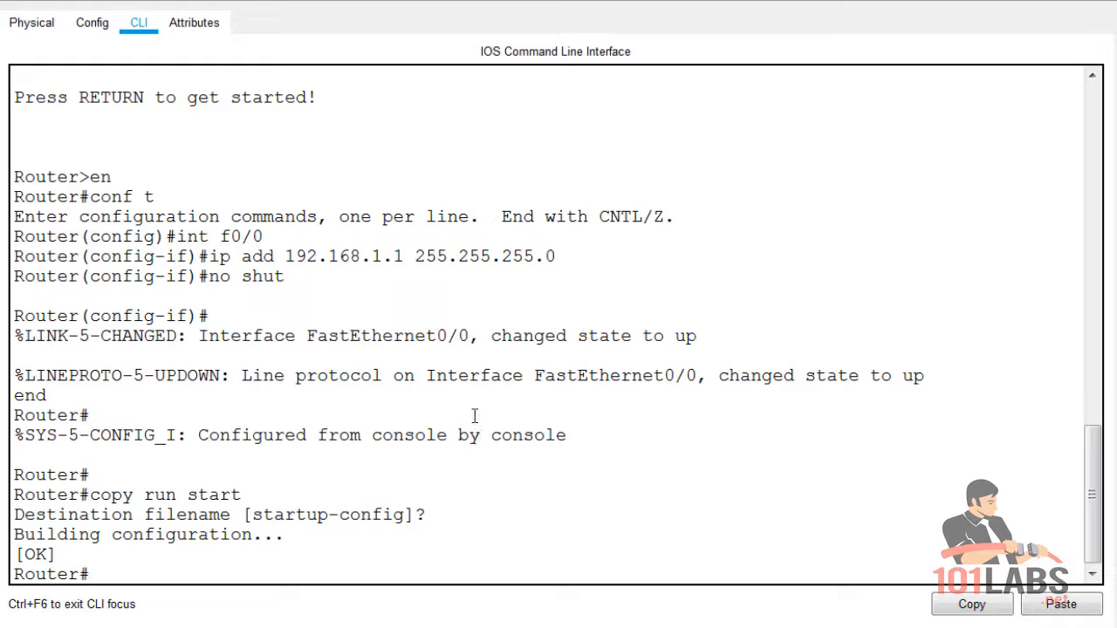
pyautogui.write('conf t')
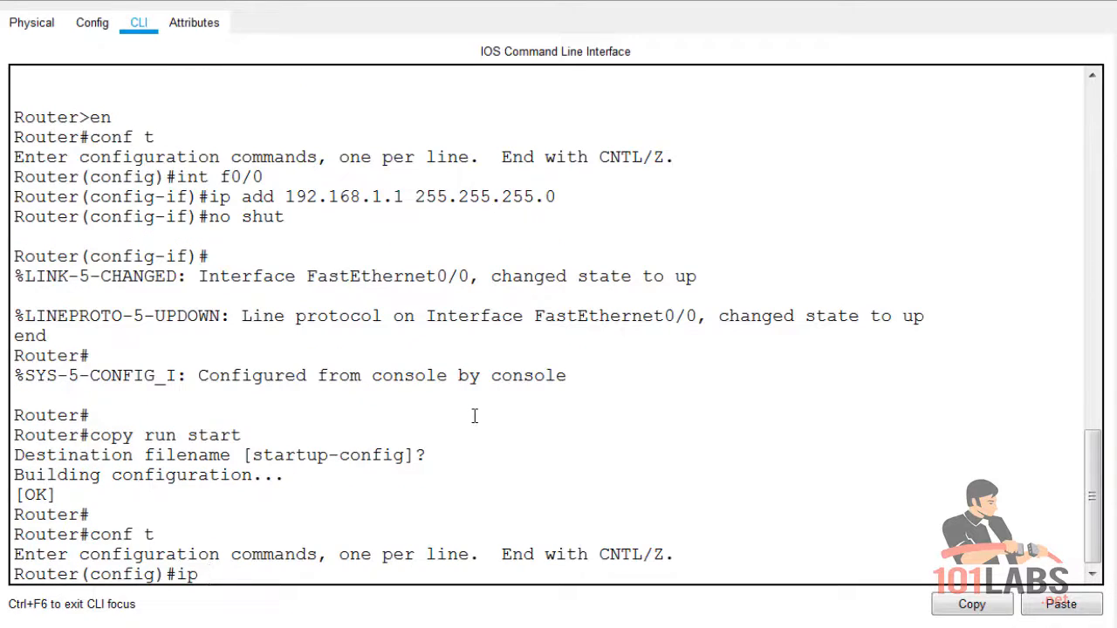
pyautogui.write('ftp ?')
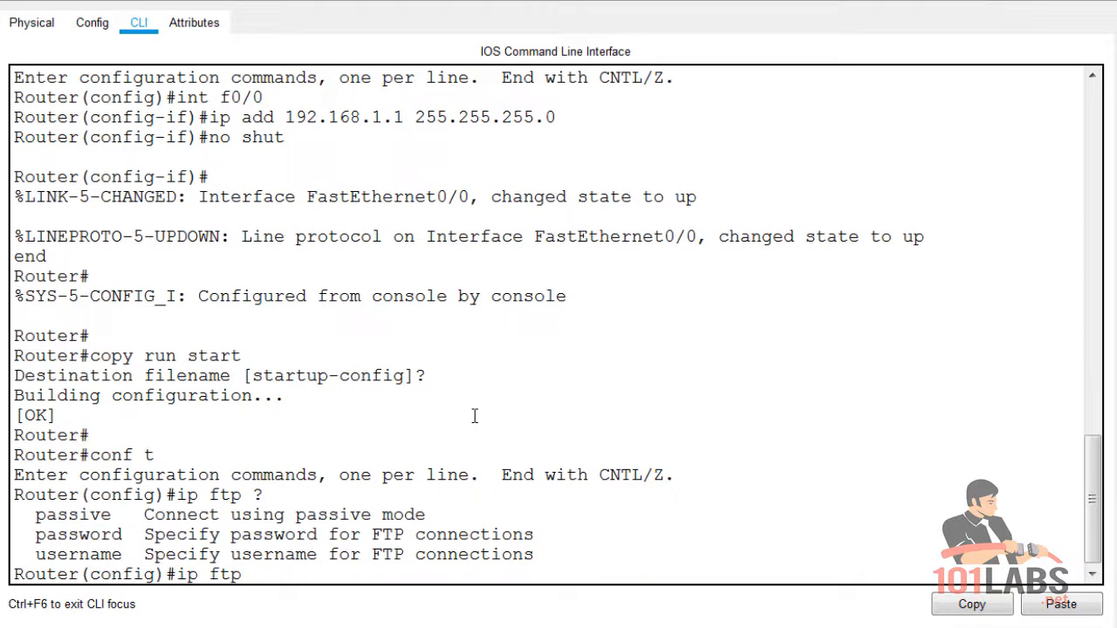
pyautogui.write('pa')
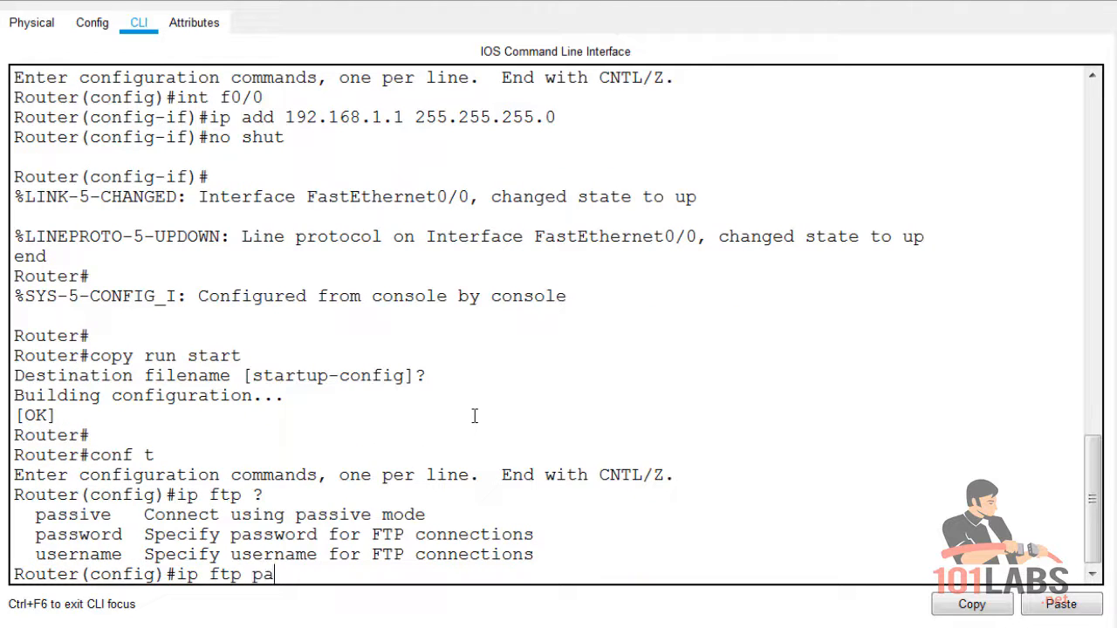
pyautogui.write('username')
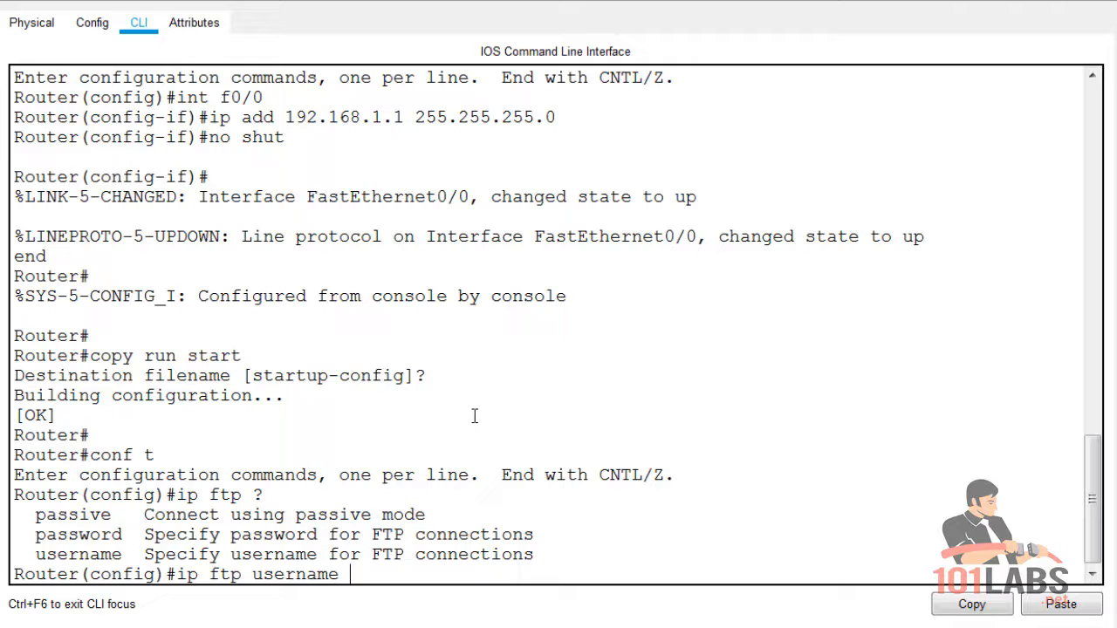
pyautogui.write('101labs')
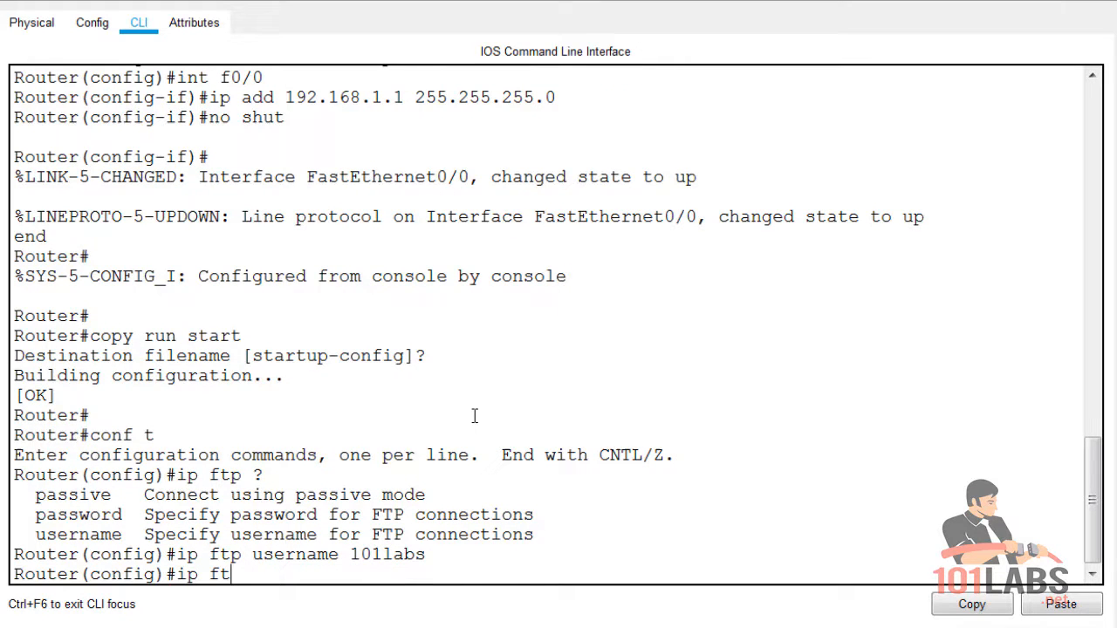
pyautogui.write('p password hello')
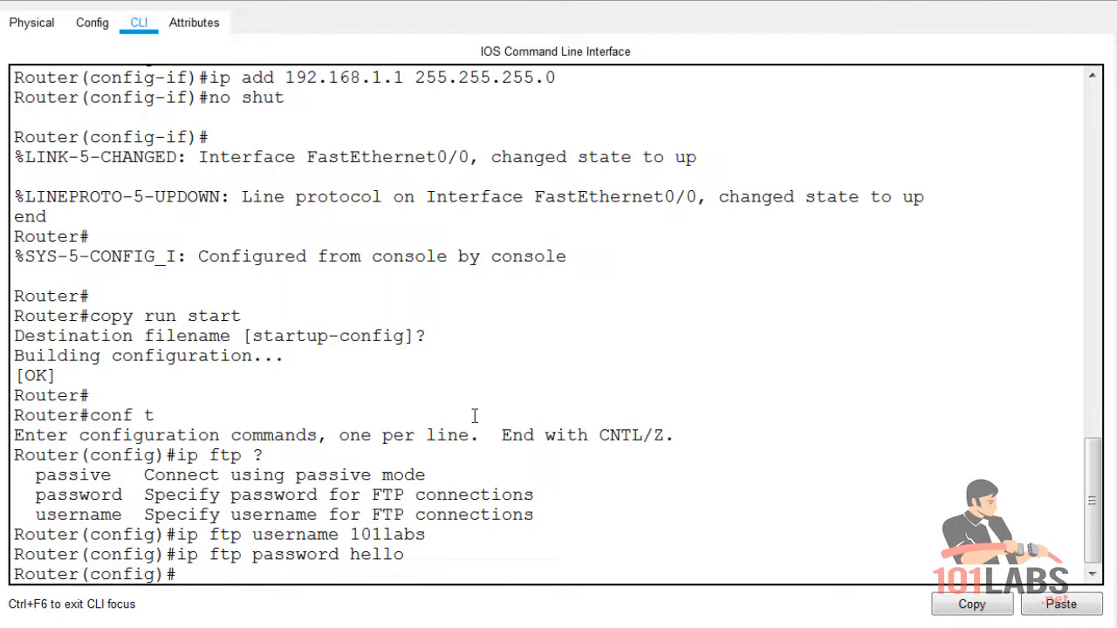
pyautogui.write('end')
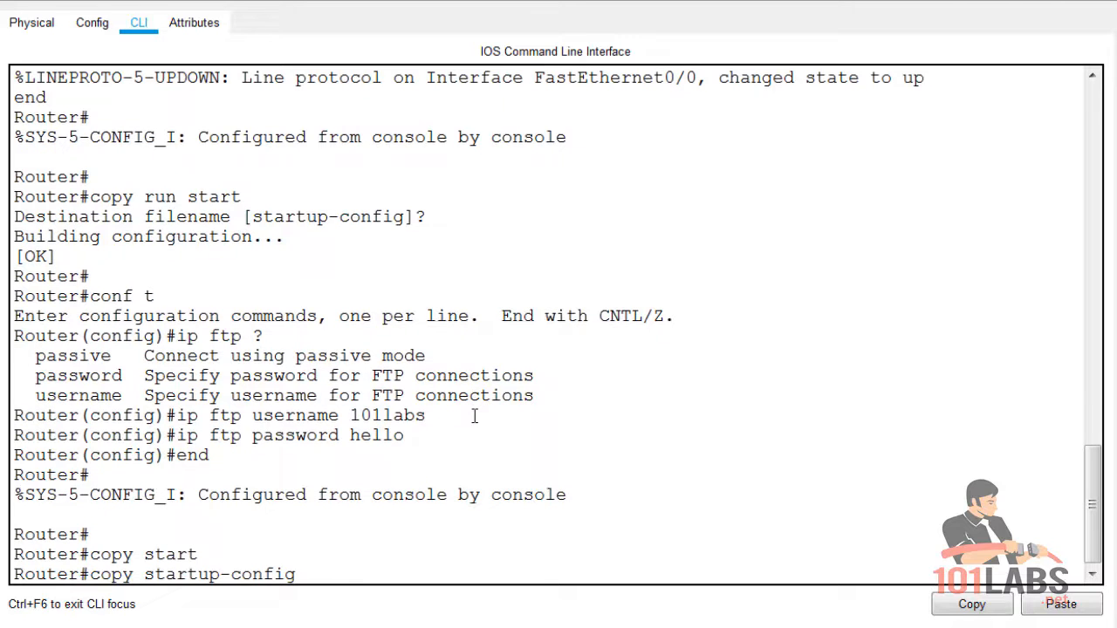
pyautogui.write('ftp:')
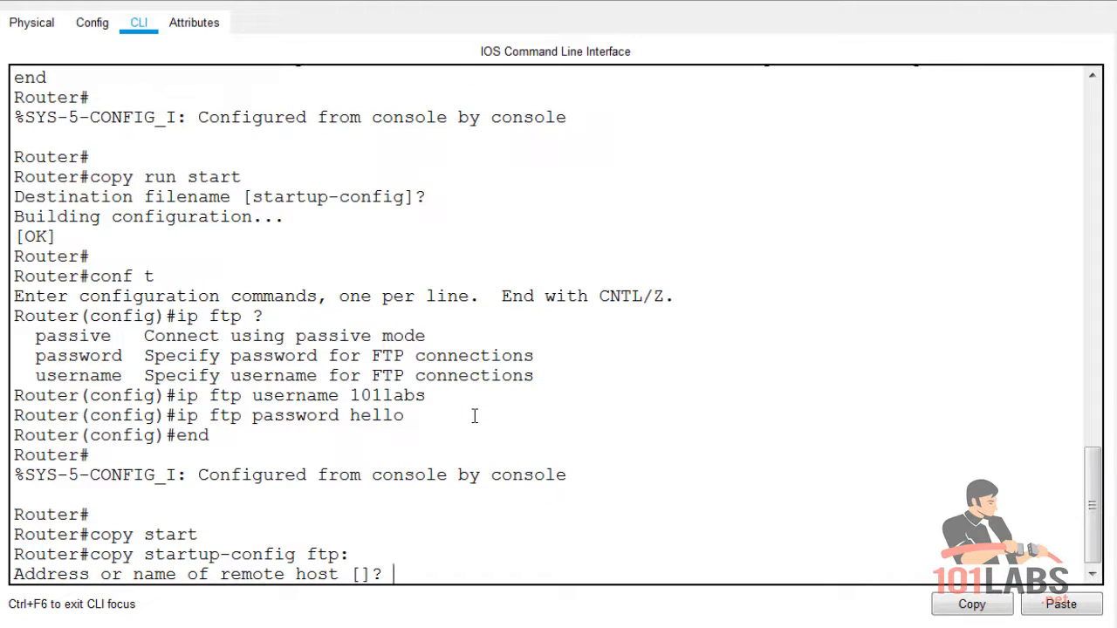
# Step: Enter remote host 192.168.1.2 and destination filename 7sept18 for the FTP copy
pyautogui.write('192.16')
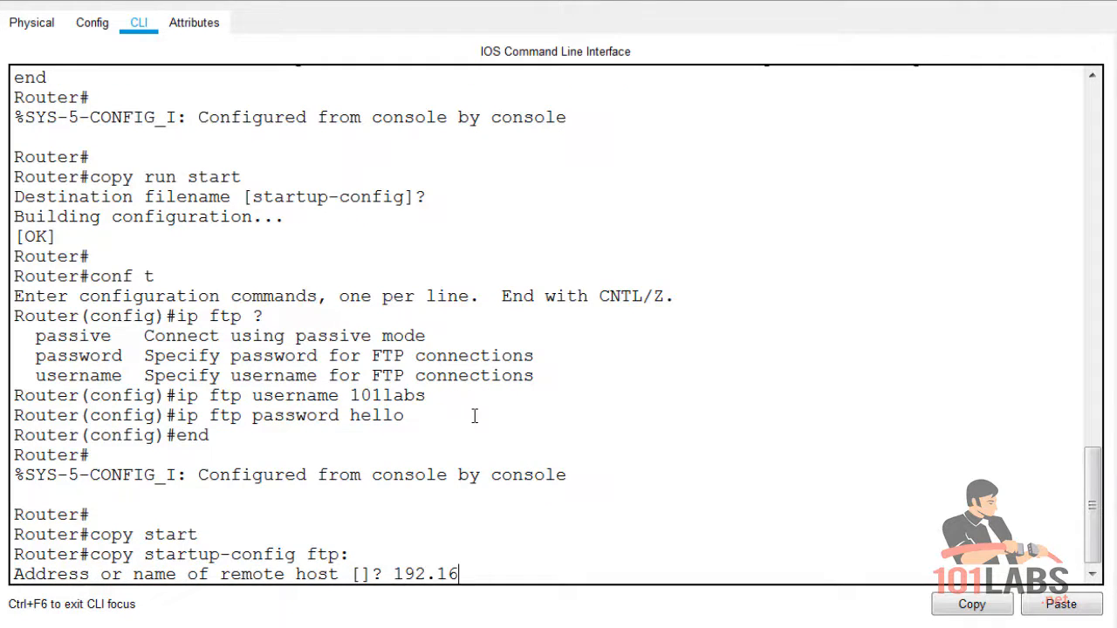
pyautogui.write('8.1.2')
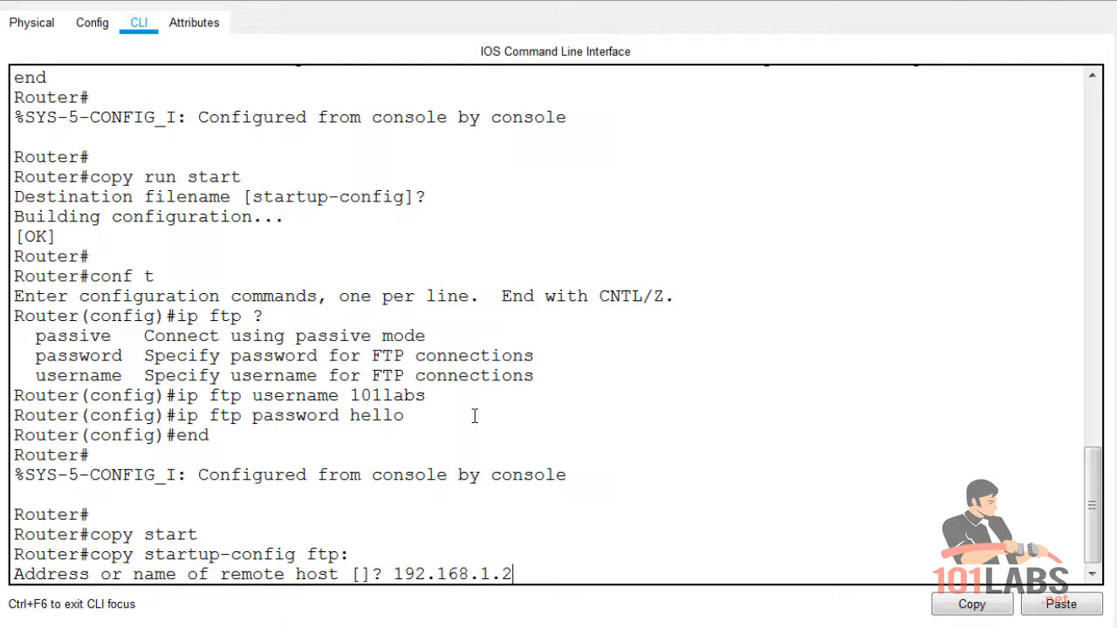
pyautogui.press('Return')
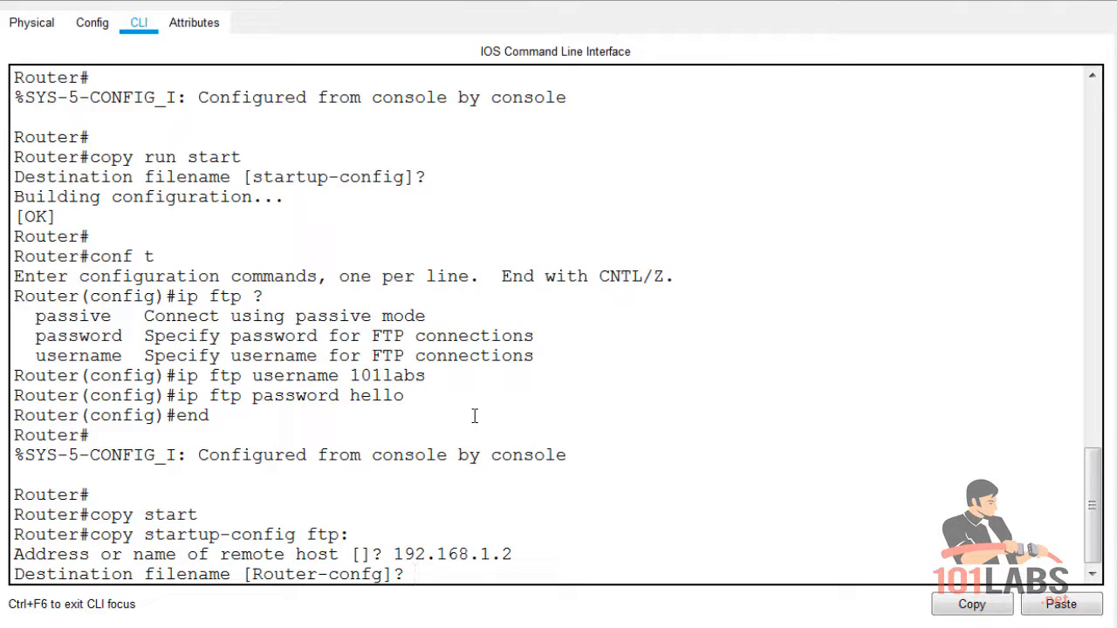
pyautogui.write('7de')
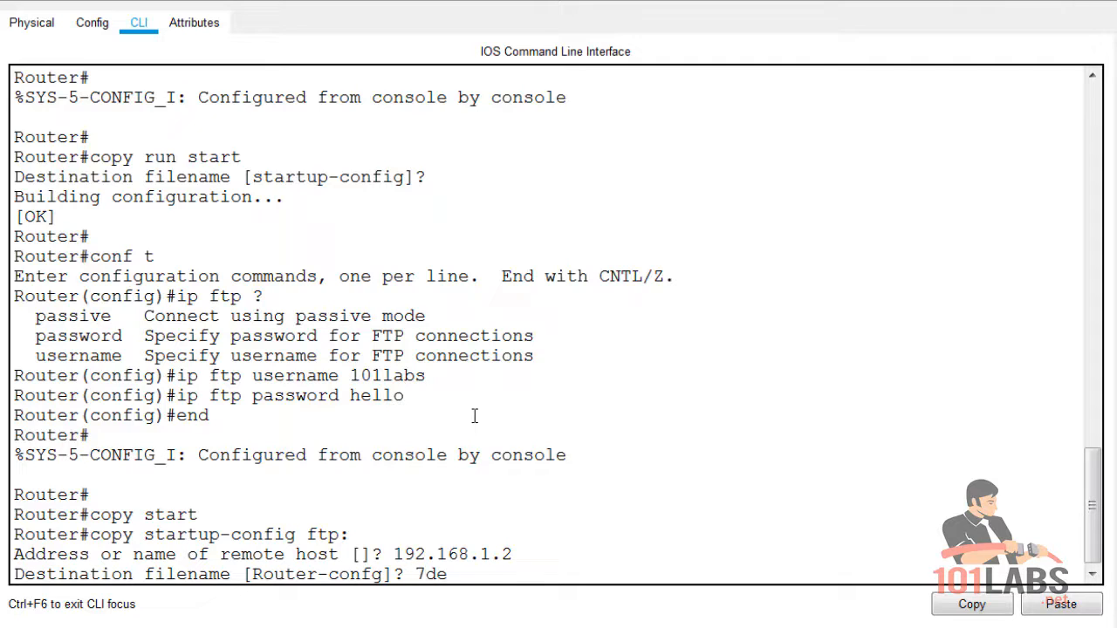
pyautogui.write('set')
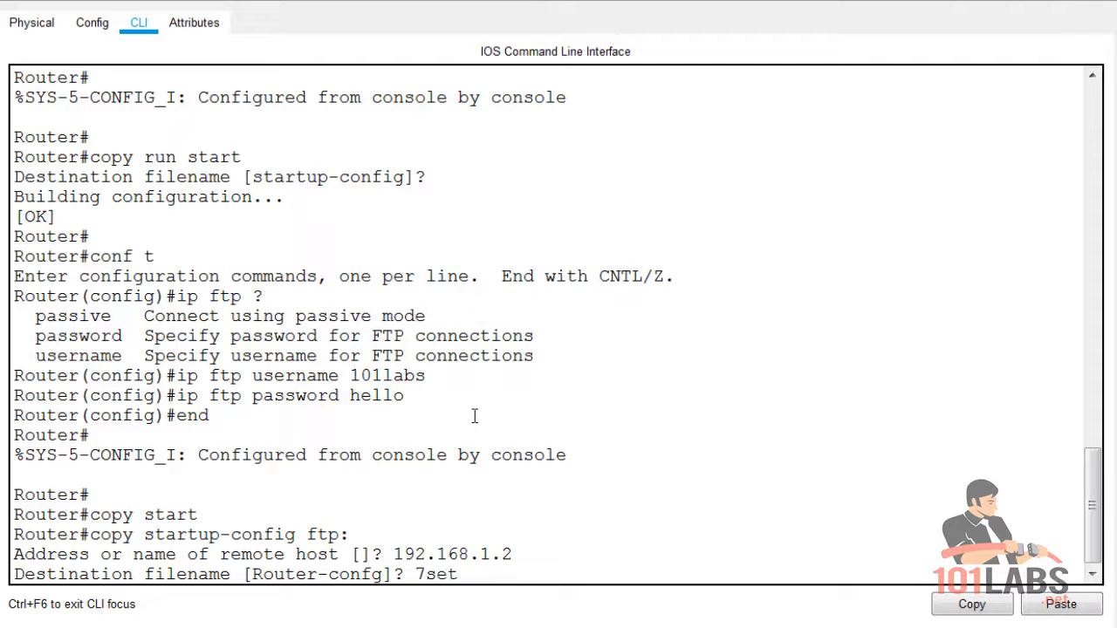
pyautogui.write('pt18')
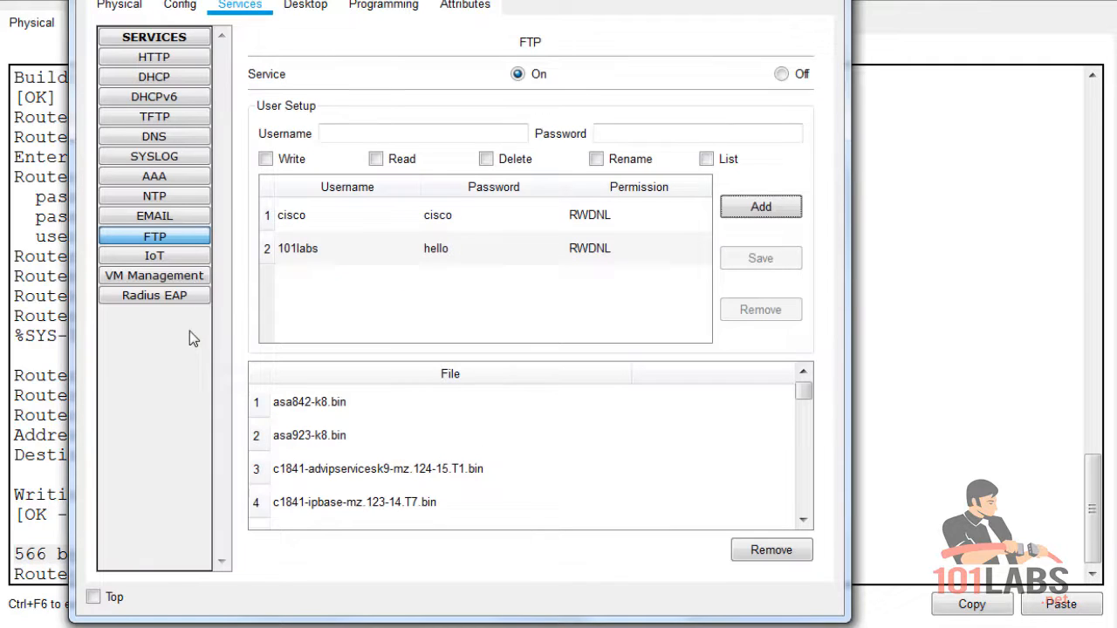
# Step: Switch to the IoT service and back to FTP so the file list refreshes to show 7sept18
pyautogui.click(154, 255)
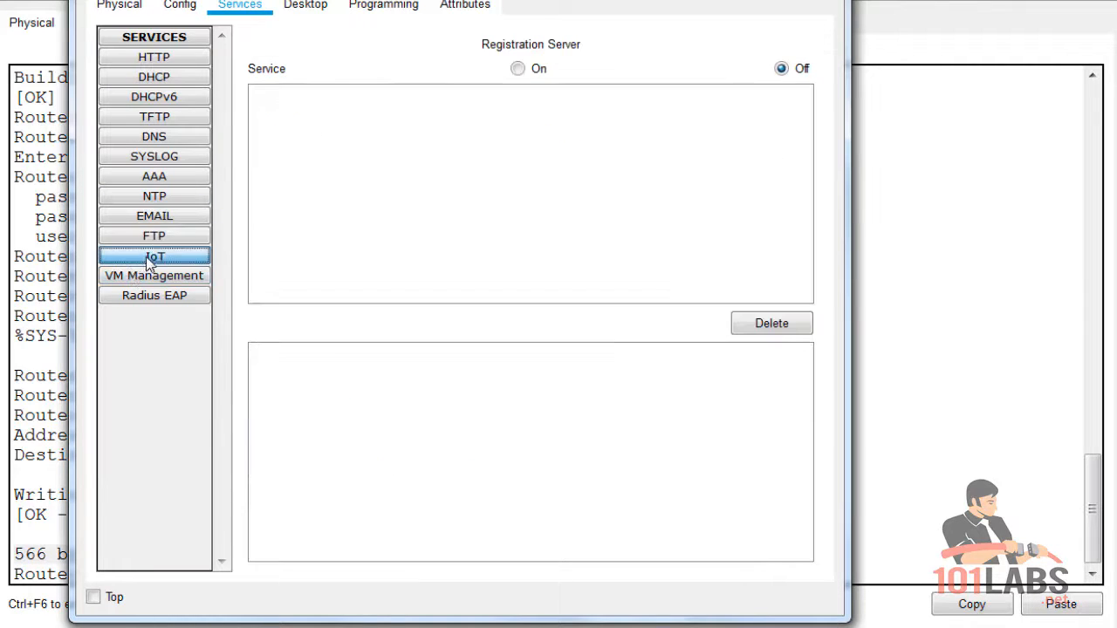
pyautogui.click(154, 235)
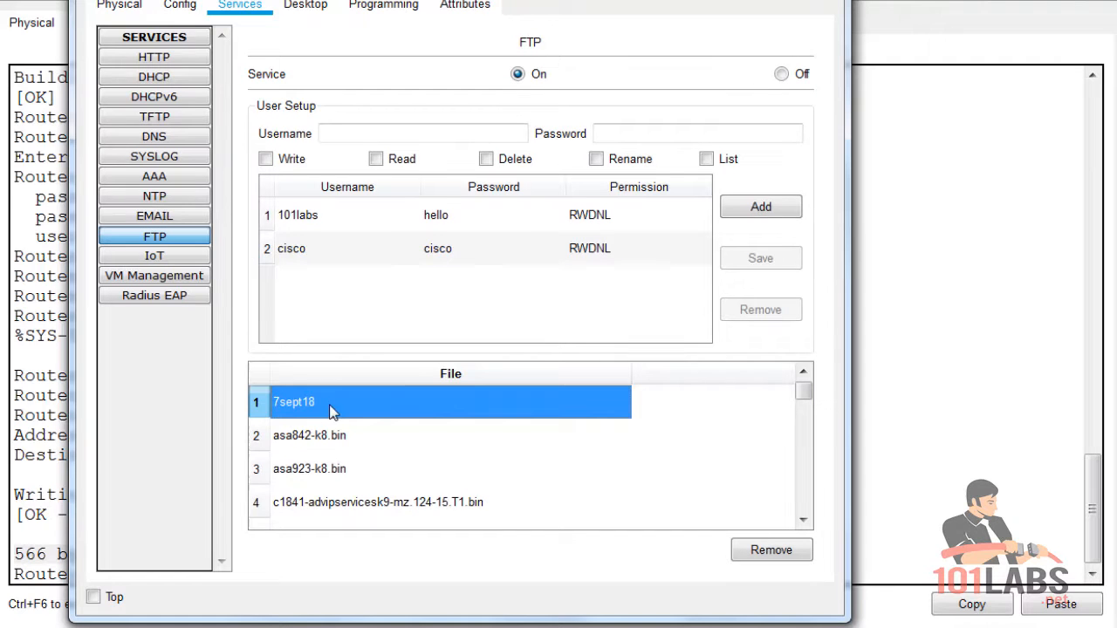
pyautogui.moveTo(417, 426)
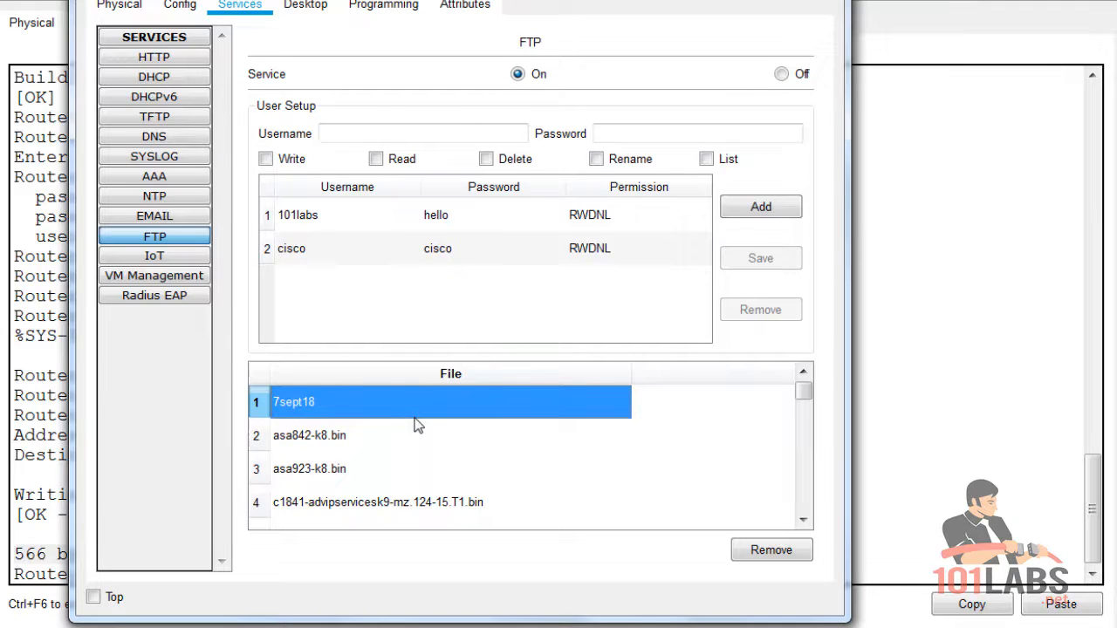
pyautogui.moveTo(391, 405)
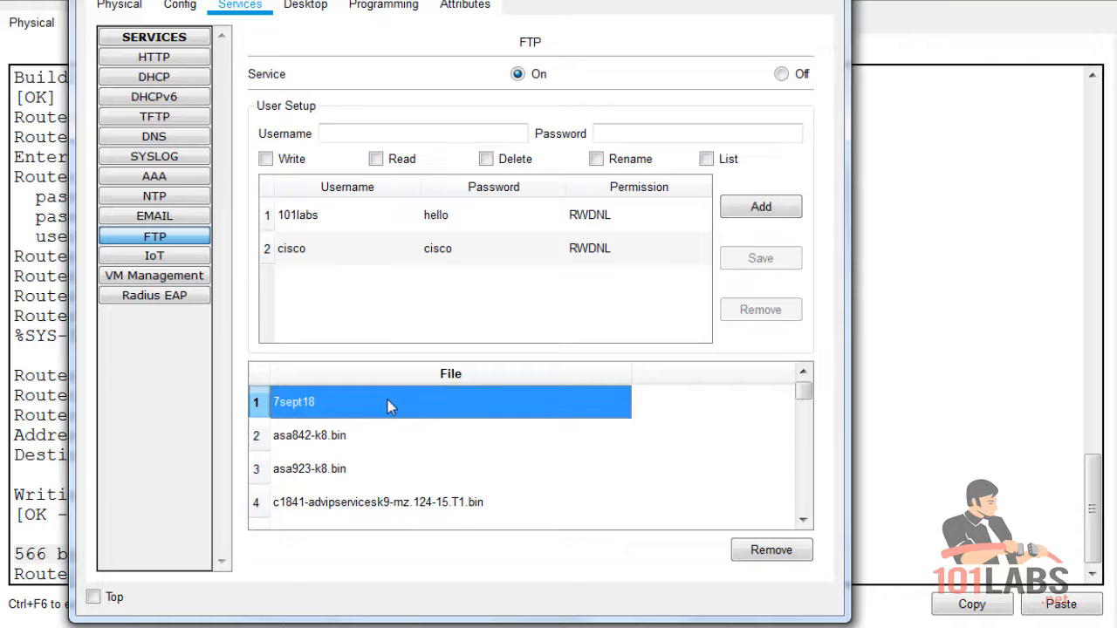